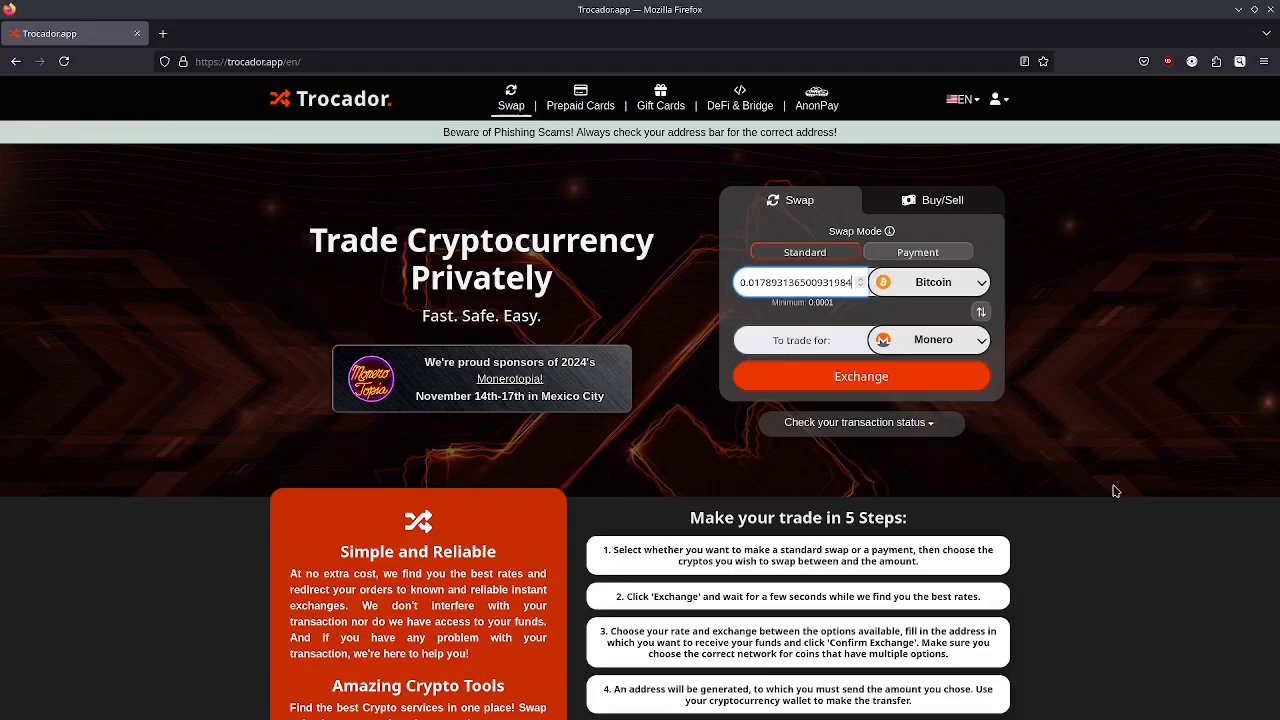
pyautogui.moveTo(810, 420)
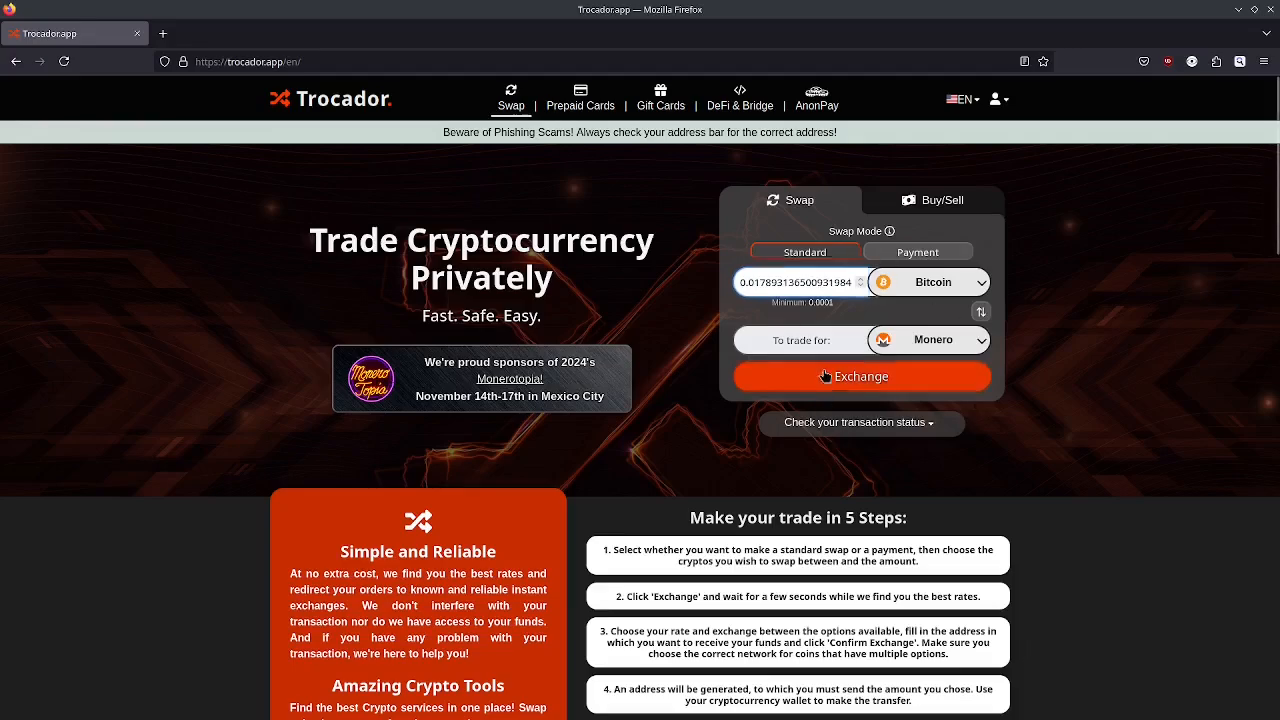
# Load the BTC-to-XMR exchange offers table and look down the list of partner rates
pyautogui.click(860, 376)
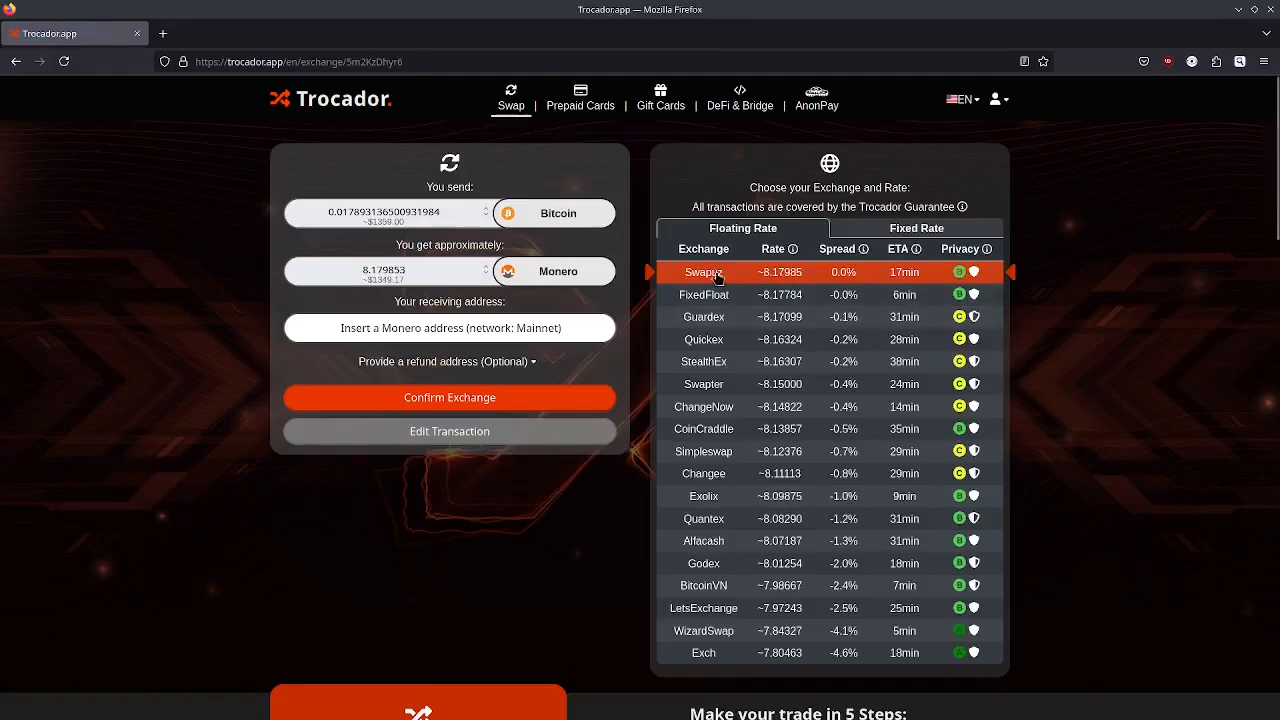
pyautogui.moveTo(918, 572)
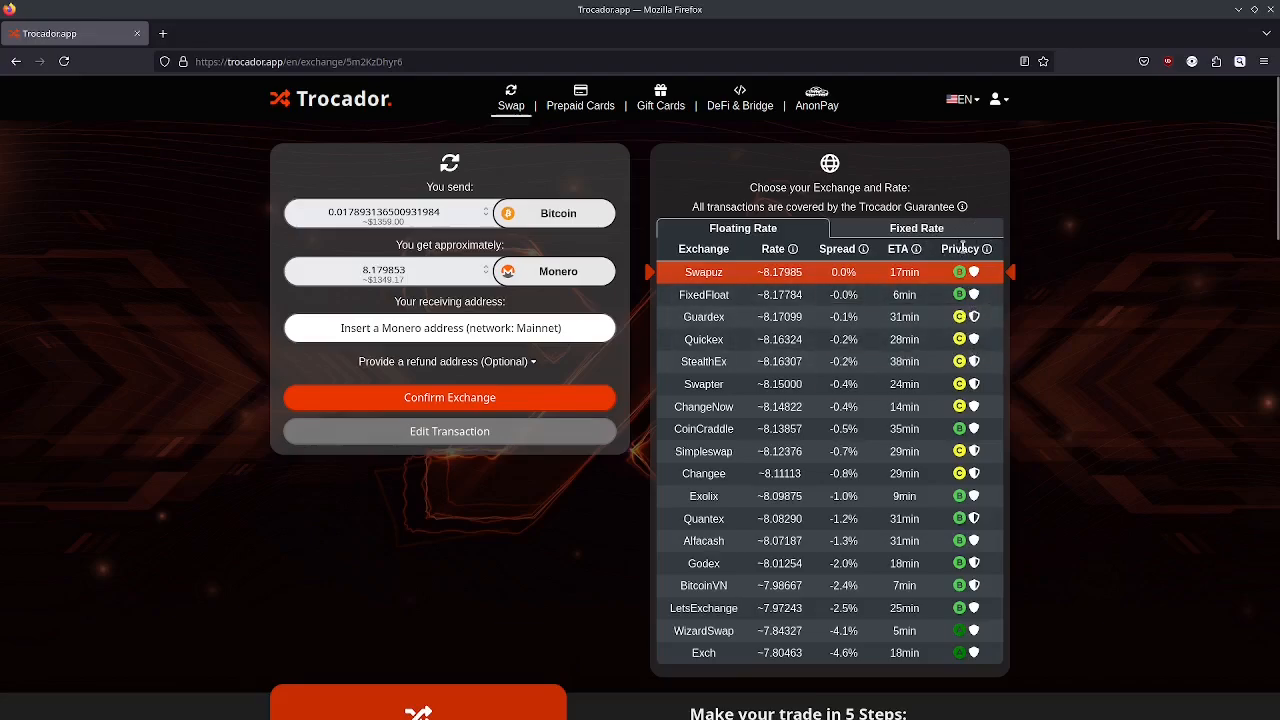
pyautogui.scroll(-3)
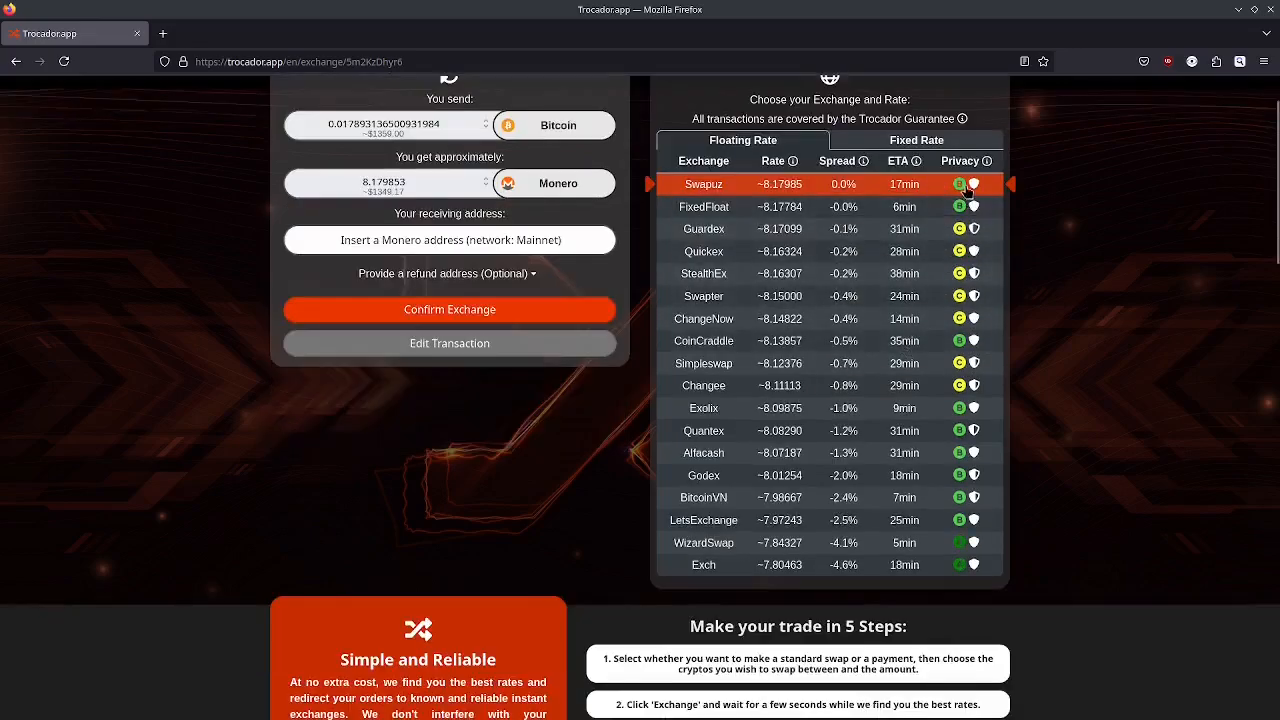
pyautogui.moveTo(960, 184)
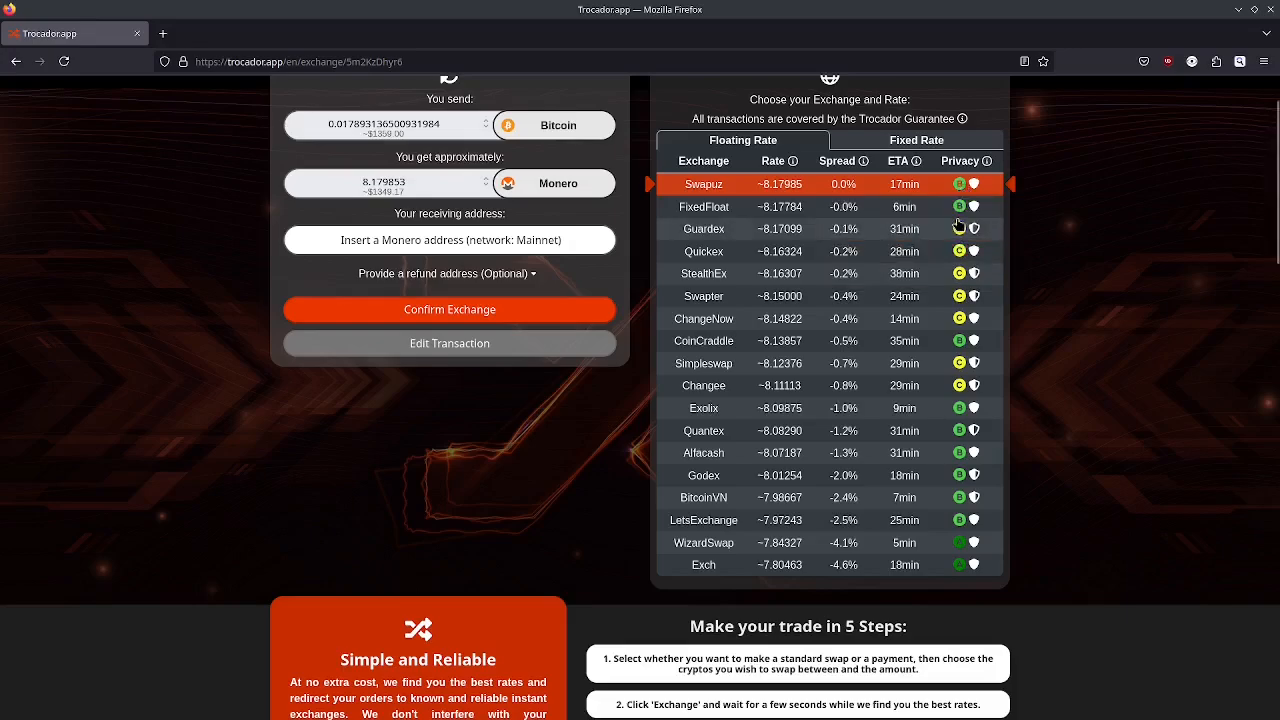
pyautogui.moveTo(960, 228)
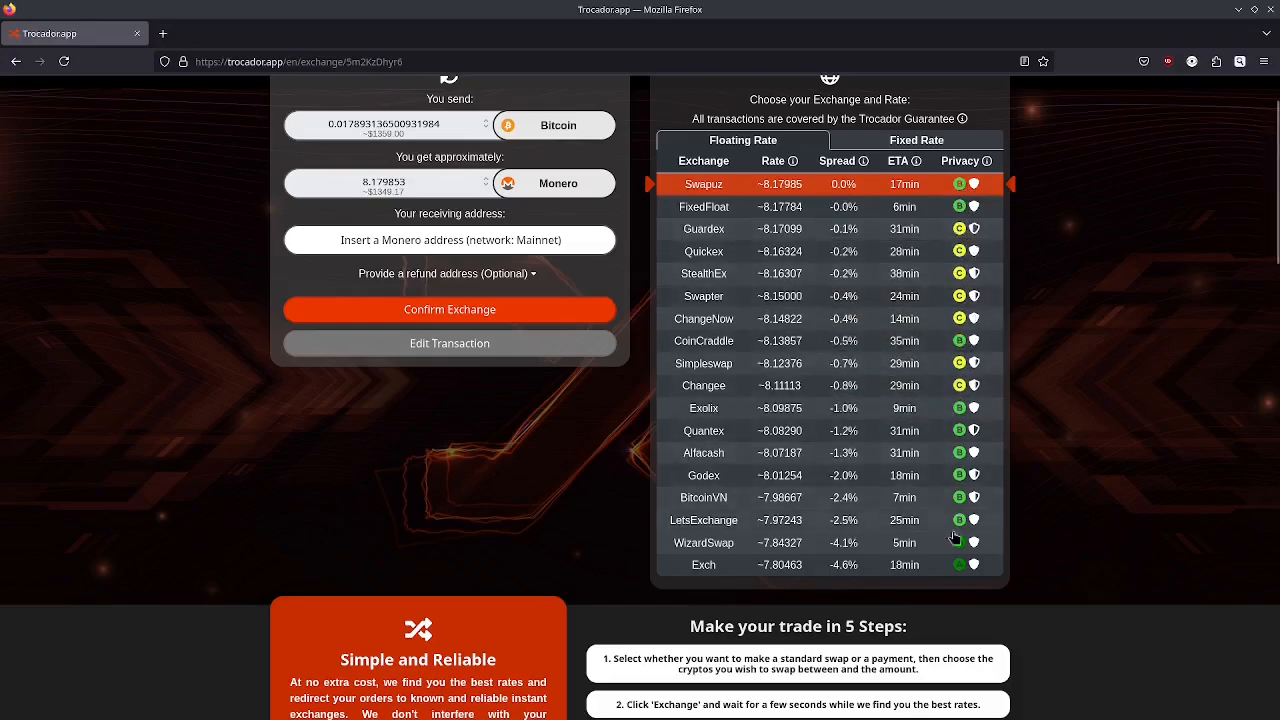
pyautogui.moveTo(960, 544)
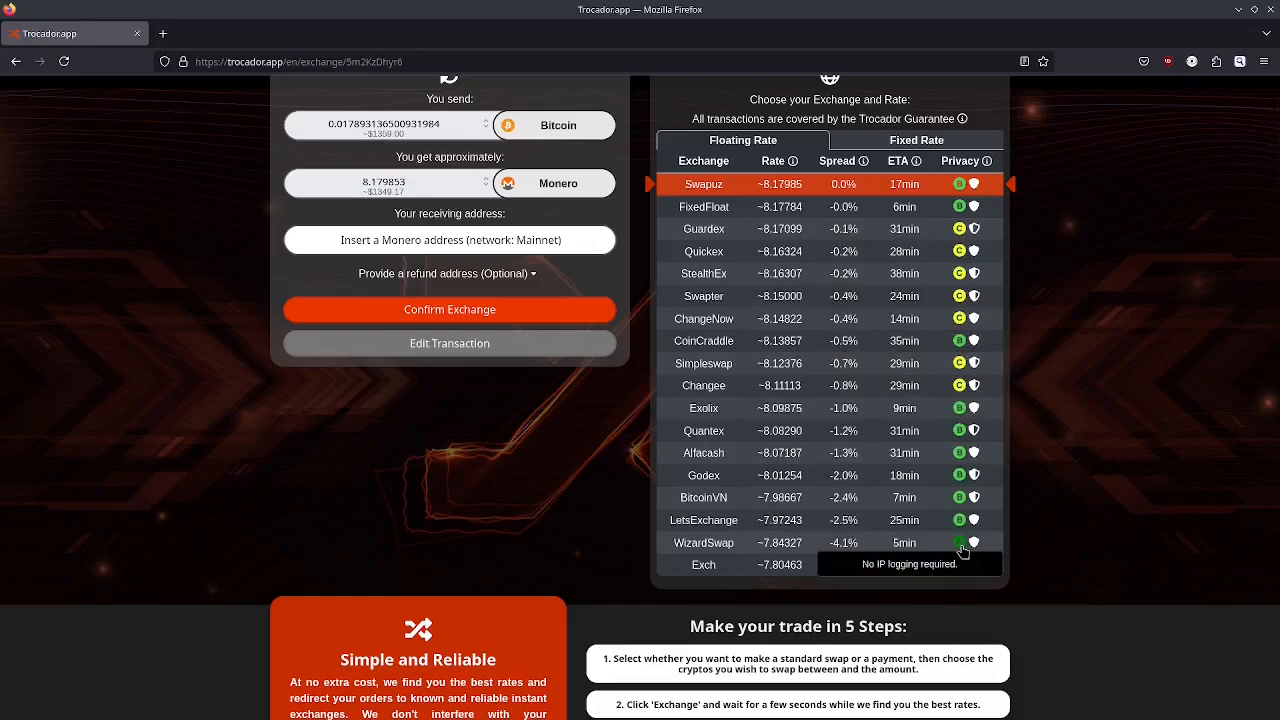
pyautogui.moveTo(930, 540)
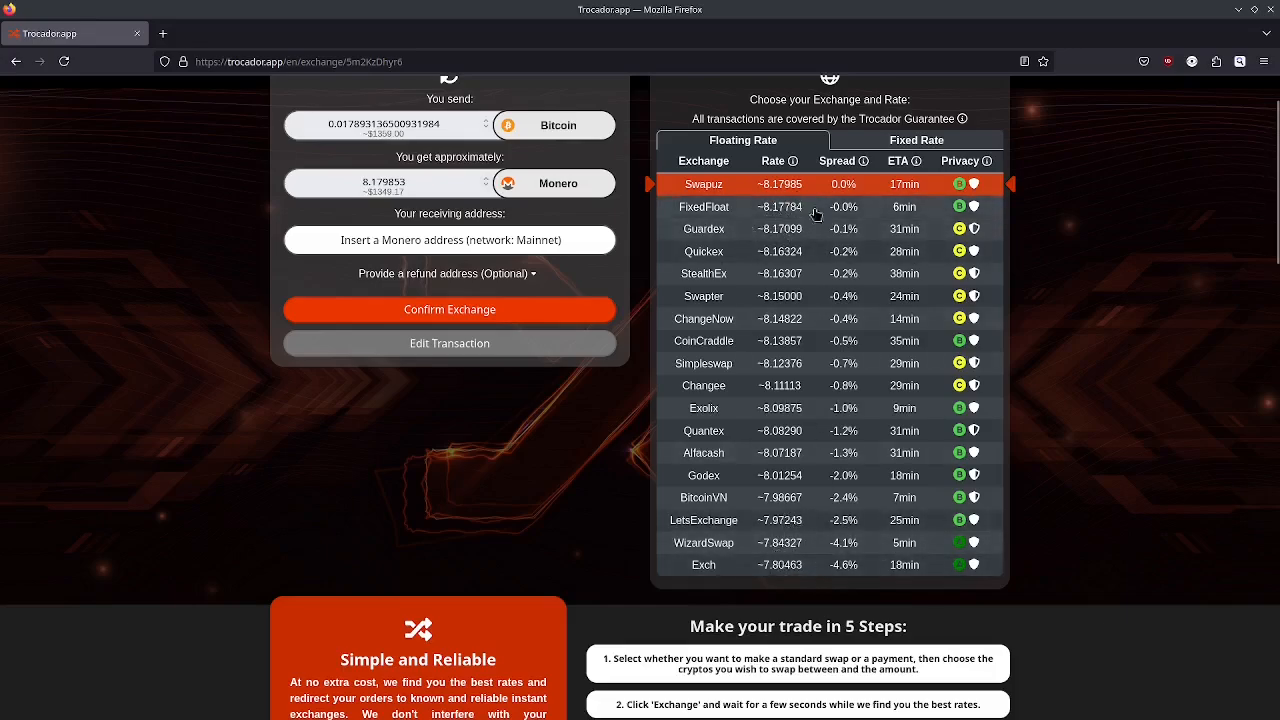
# Expand the FAQ entry 'Is it really private? Isn't KYC required?' and bring its answer into view
pyautogui.scroll(-3)
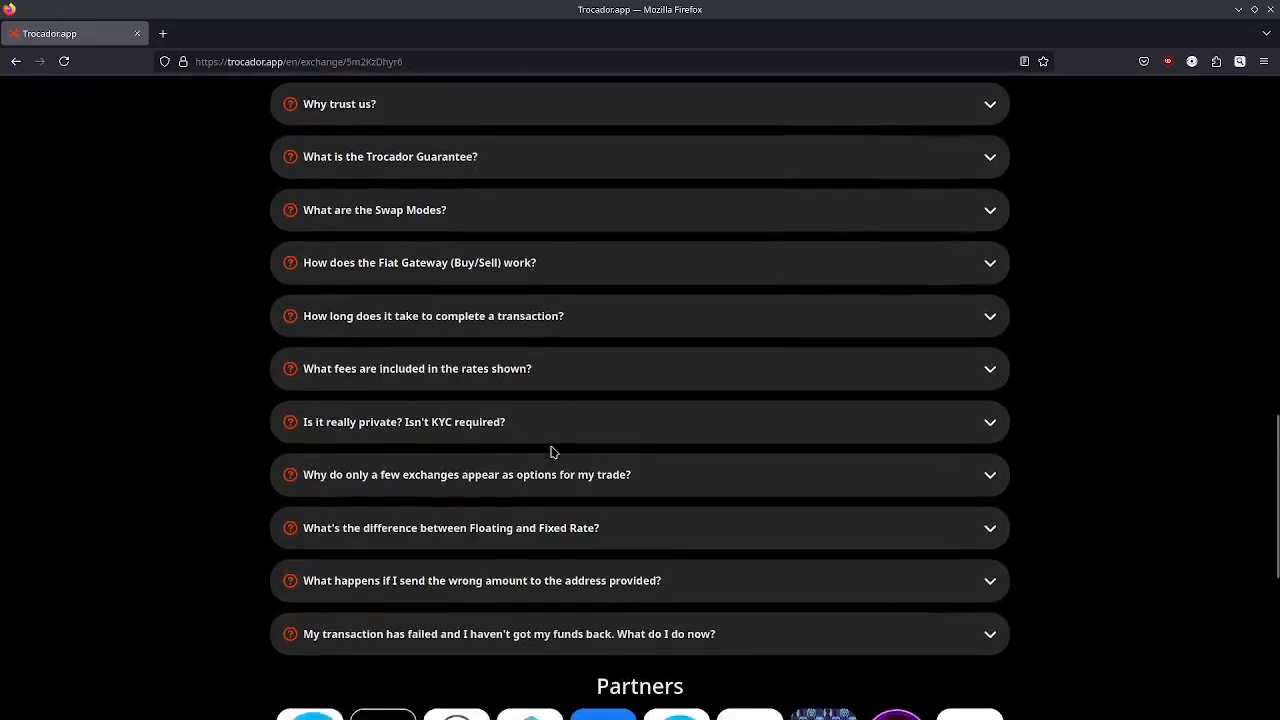
pyautogui.click(404, 420)
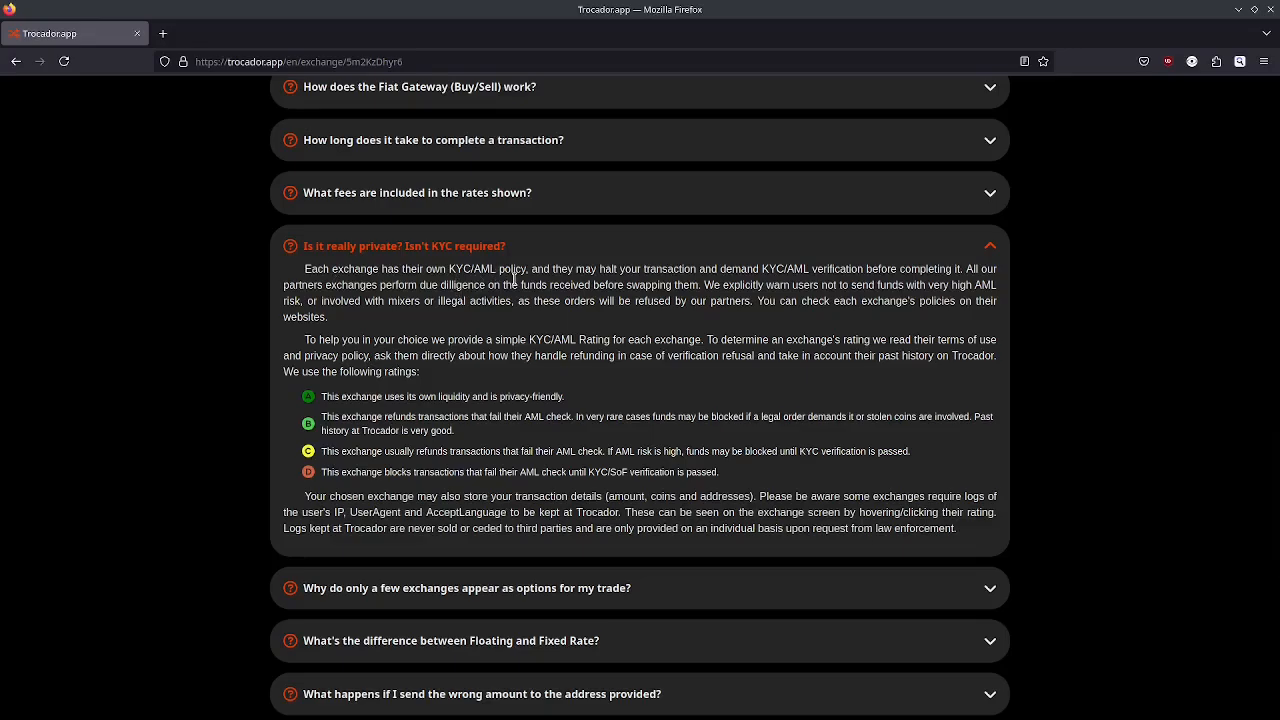
pyautogui.scroll(-3)
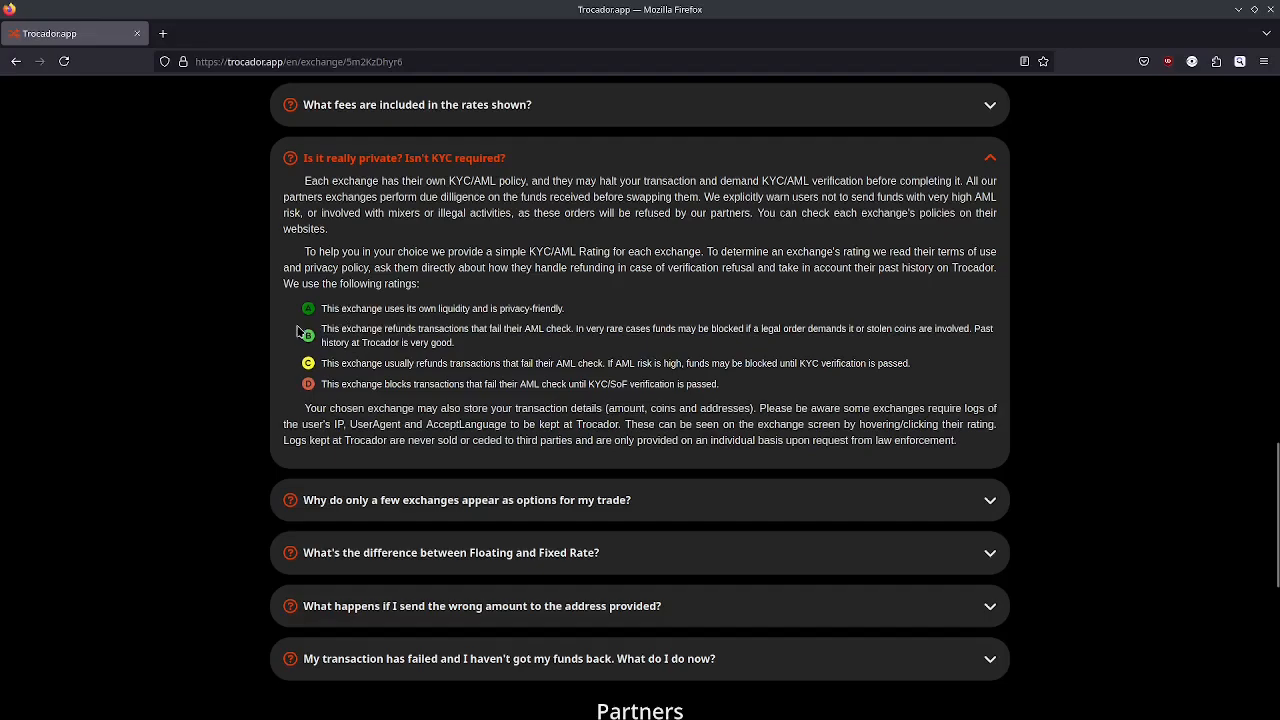
pyautogui.moveTo(350, 300)
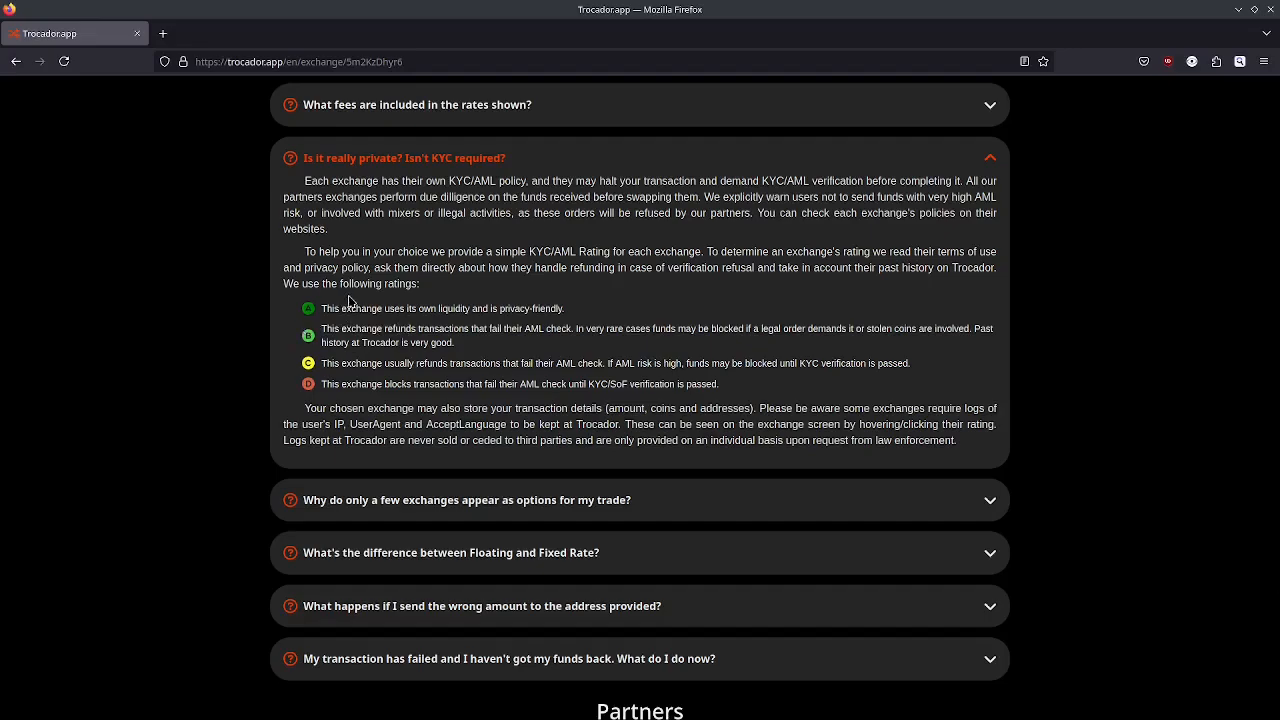
pyautogui.moveTo(370, 344)
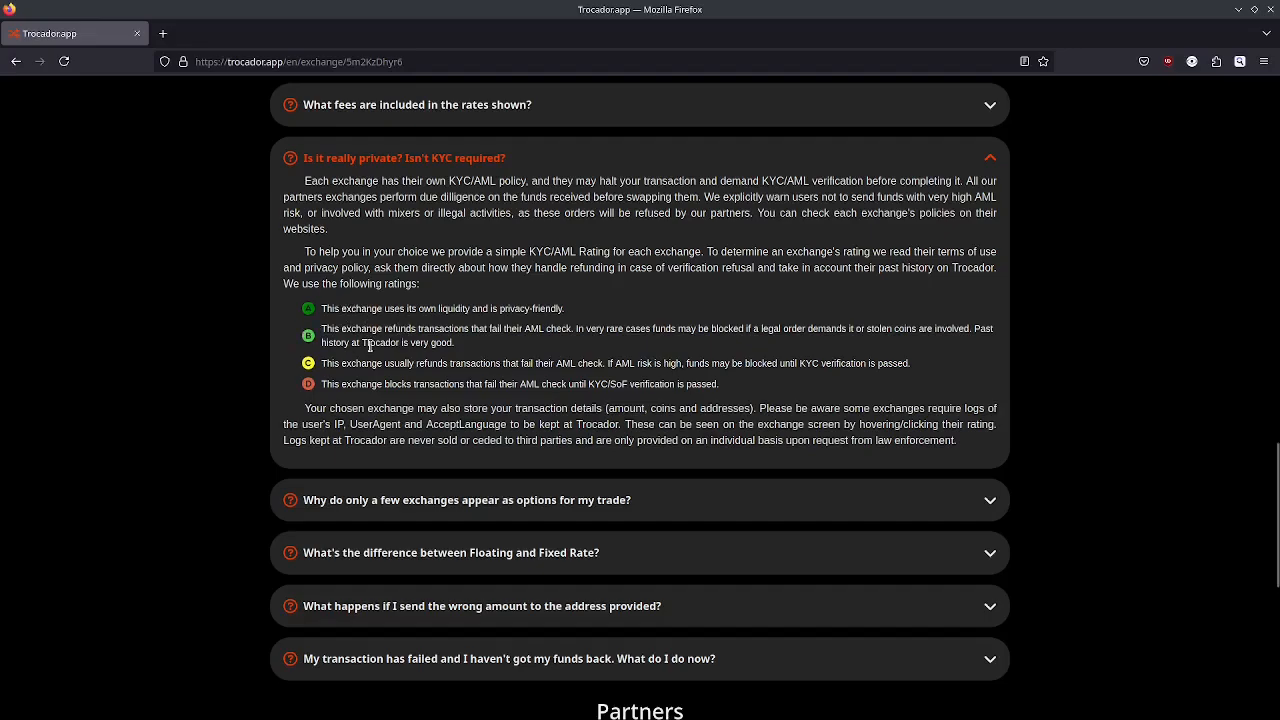
pyautogui.moveTo(364, 322)
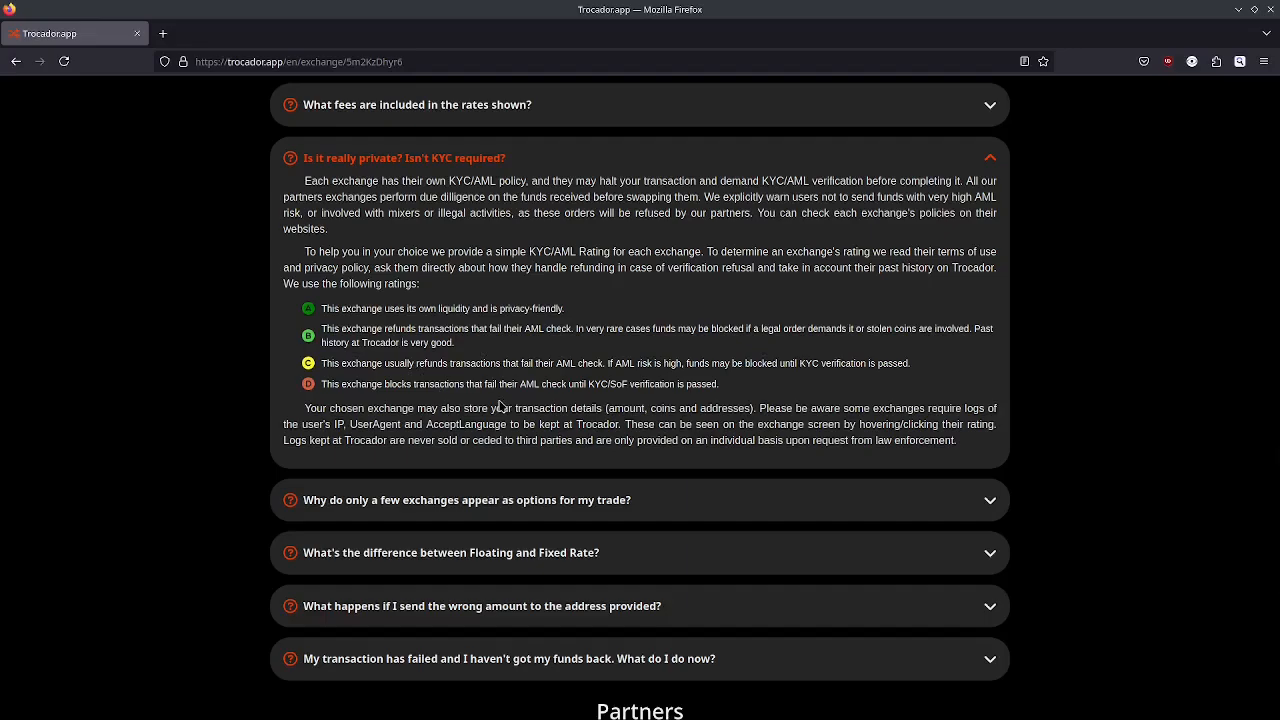
pyautogui.moveTo(366, 384)
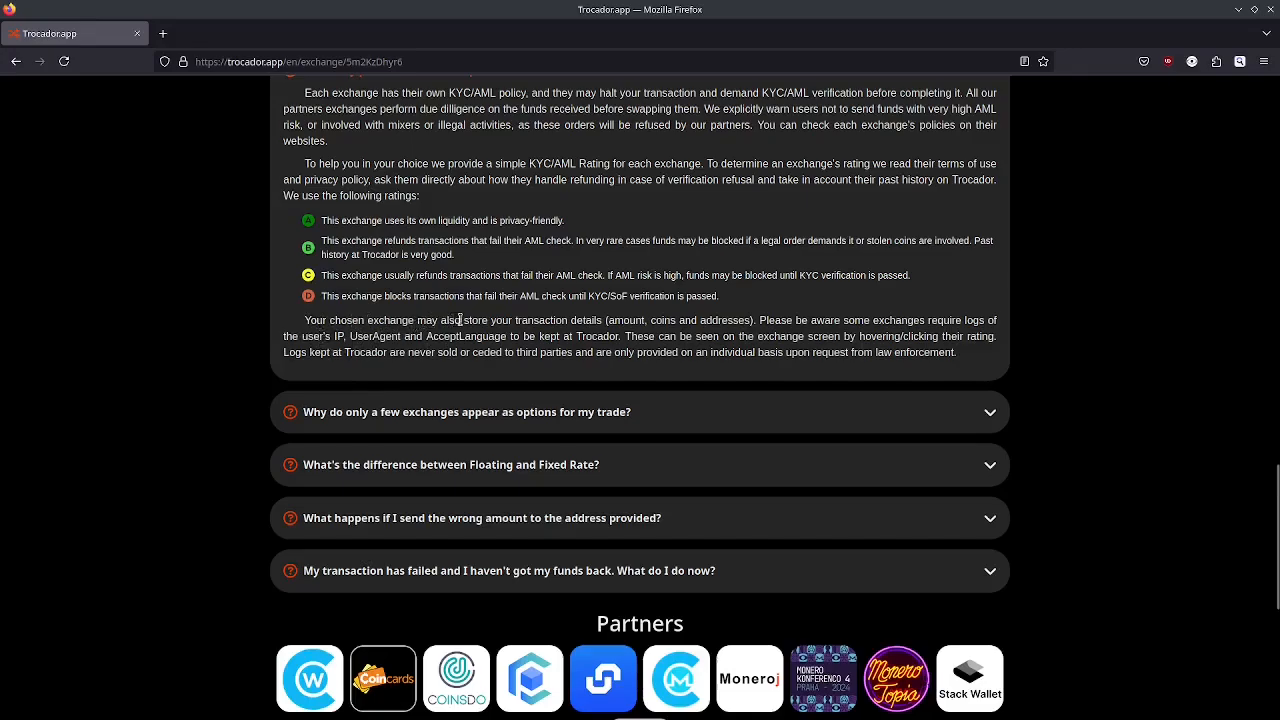
# Highlight the answer's wording on transaction details and IP, UserAgent and AcceptLanguage logs, then clear it
pyautogui.doubleClick(560, 320)
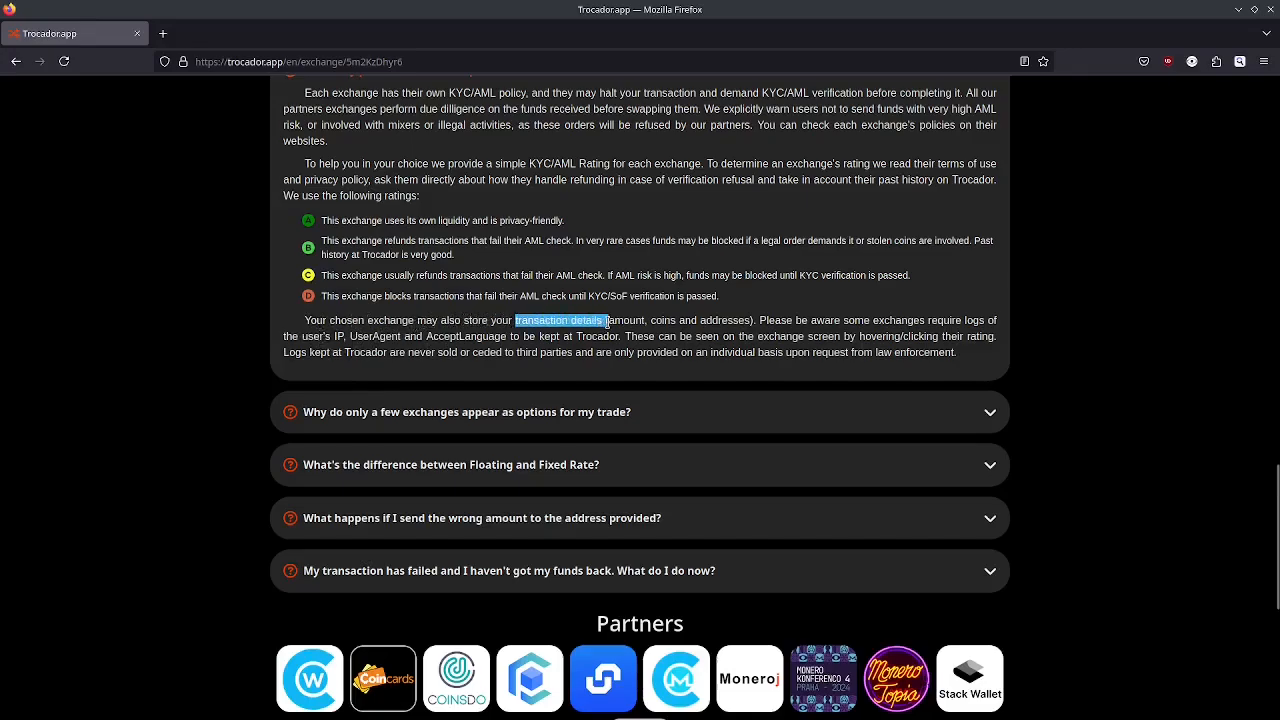
pyautogui.moveTo(604, 320); pyautogui.dragTo(720, 320)
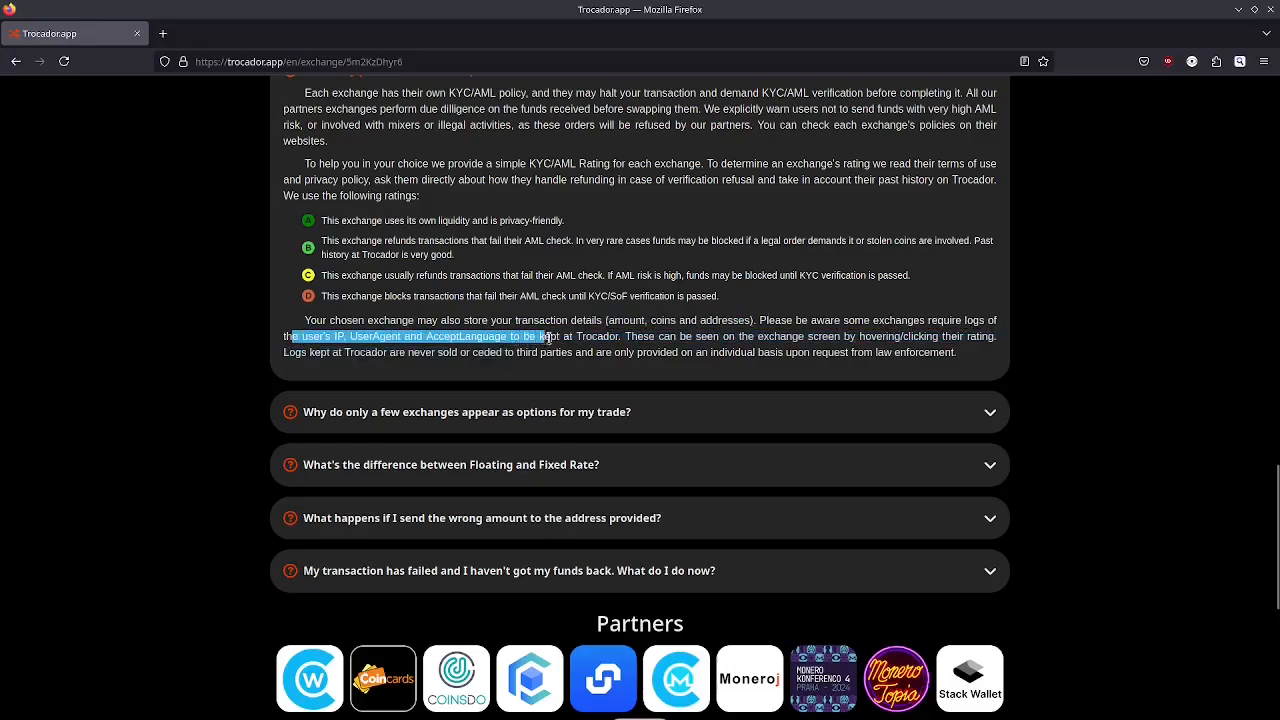
pyautogui.click(708, 336)
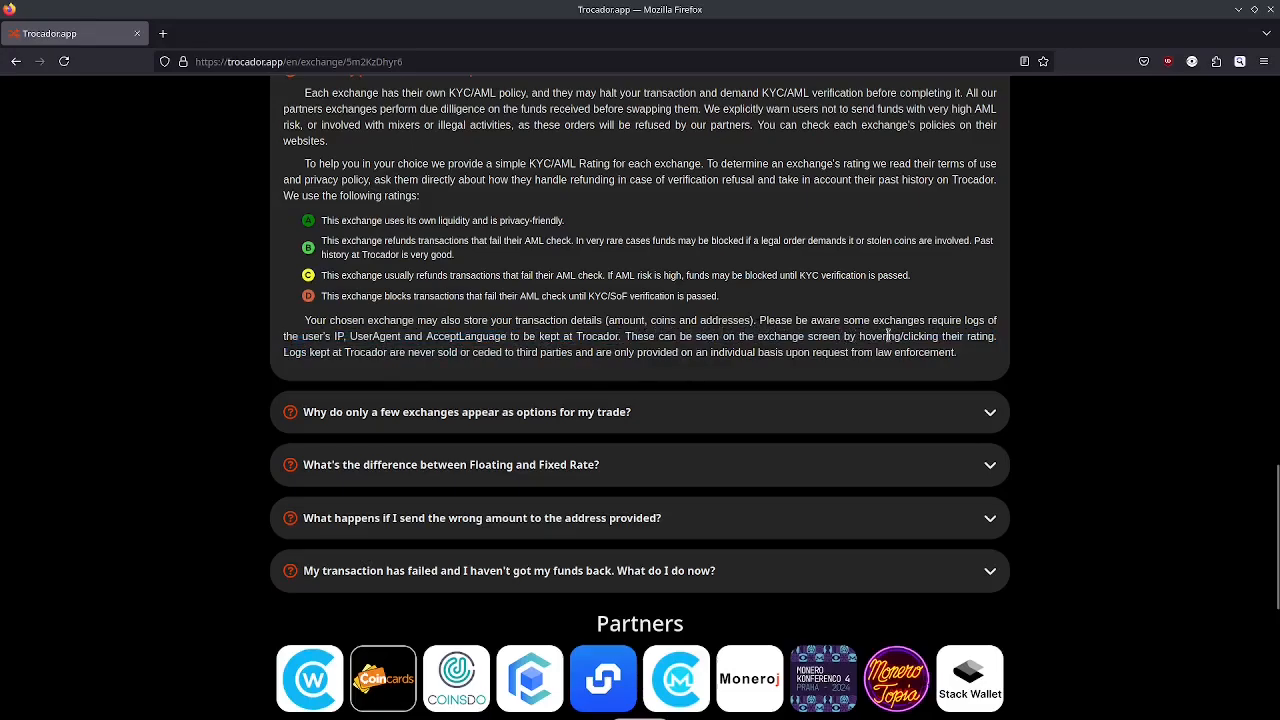
pyautogui.moveTo(286, 360)
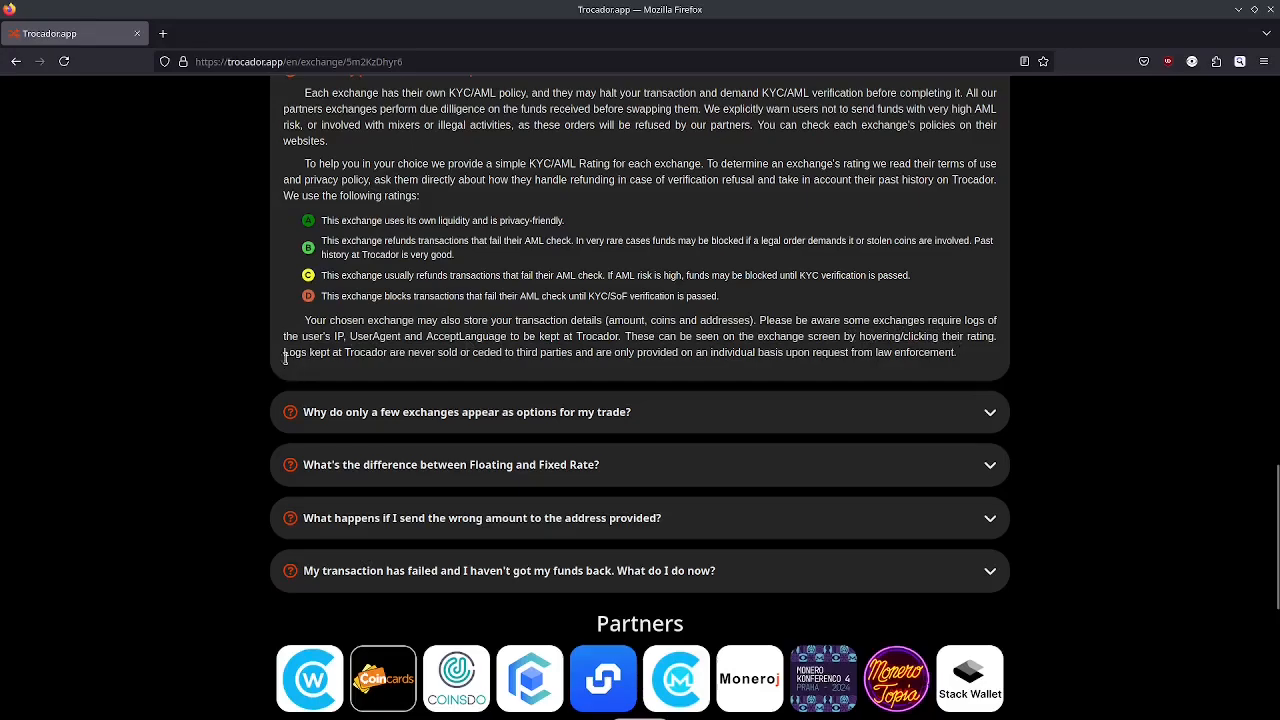
pyautogui.moveTo(432, 364)
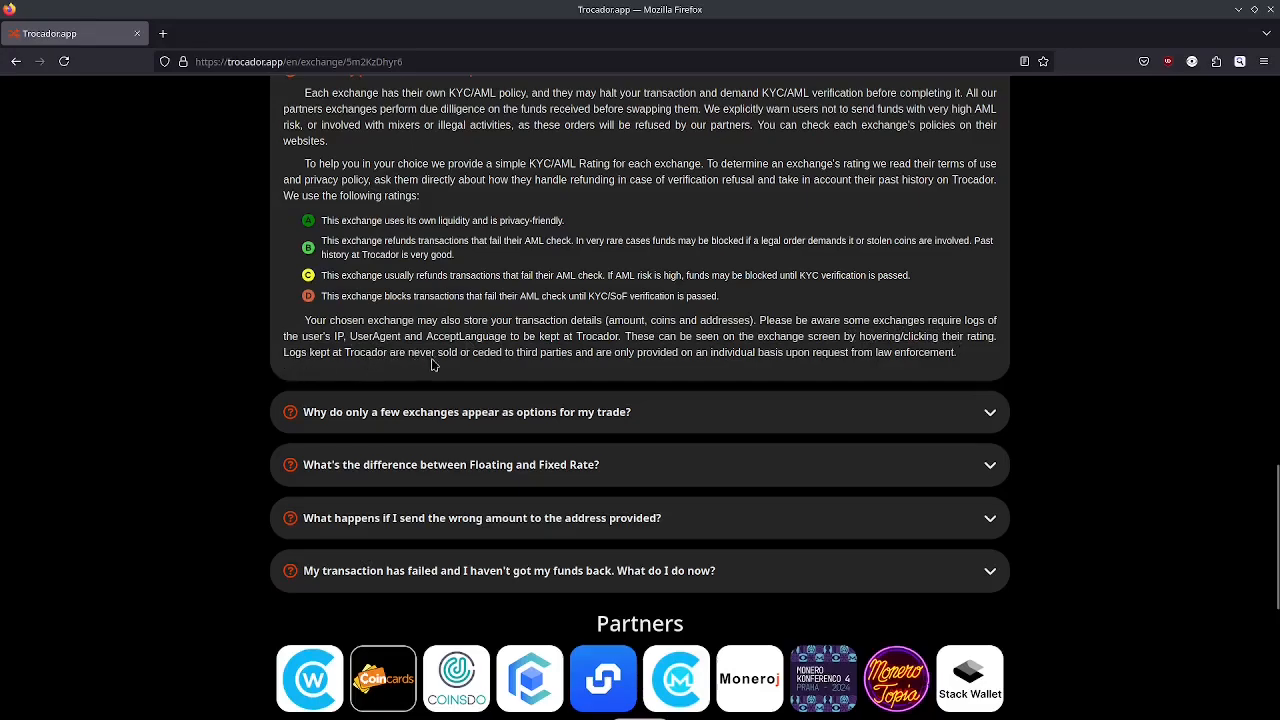
pyautogui.moveTo(536, 356)
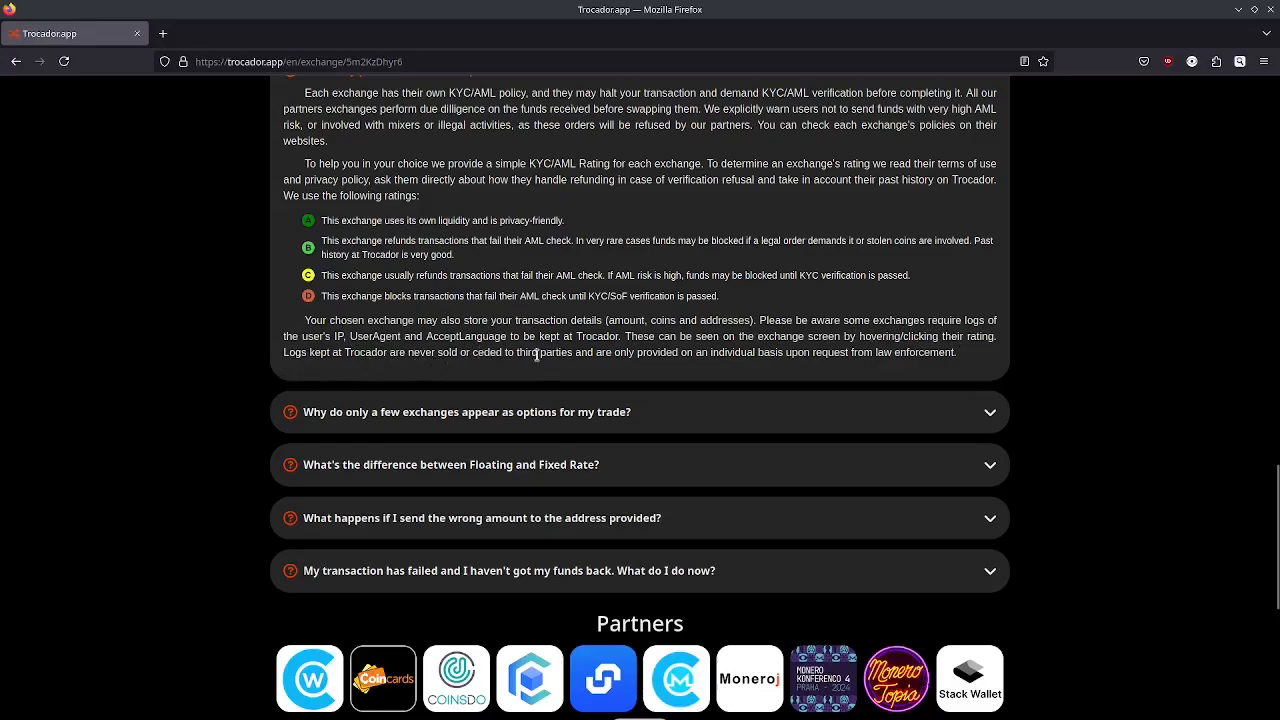
pyautogui.moveTo(690, 364)
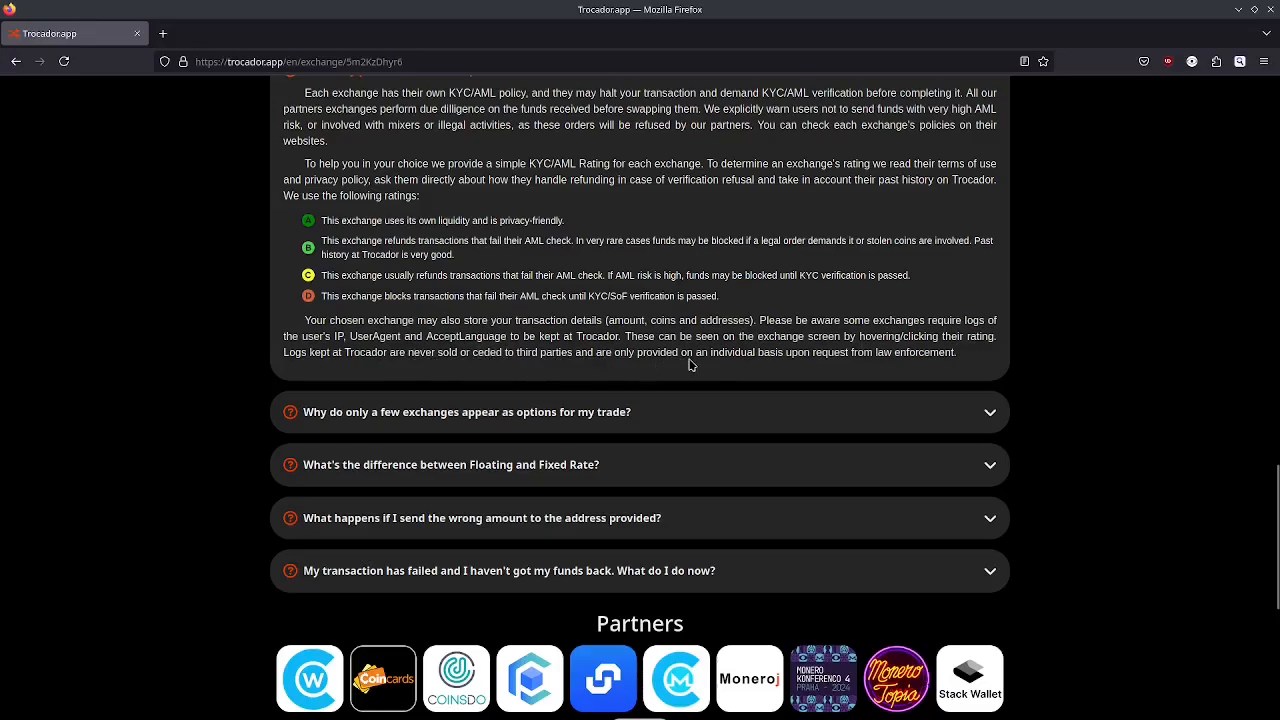
# Mark further phrases in the answer about the colour-coded KYC/AML ratings
pyautogui.moveTo(798, 352); pyautogui.dragTo(884, 352)
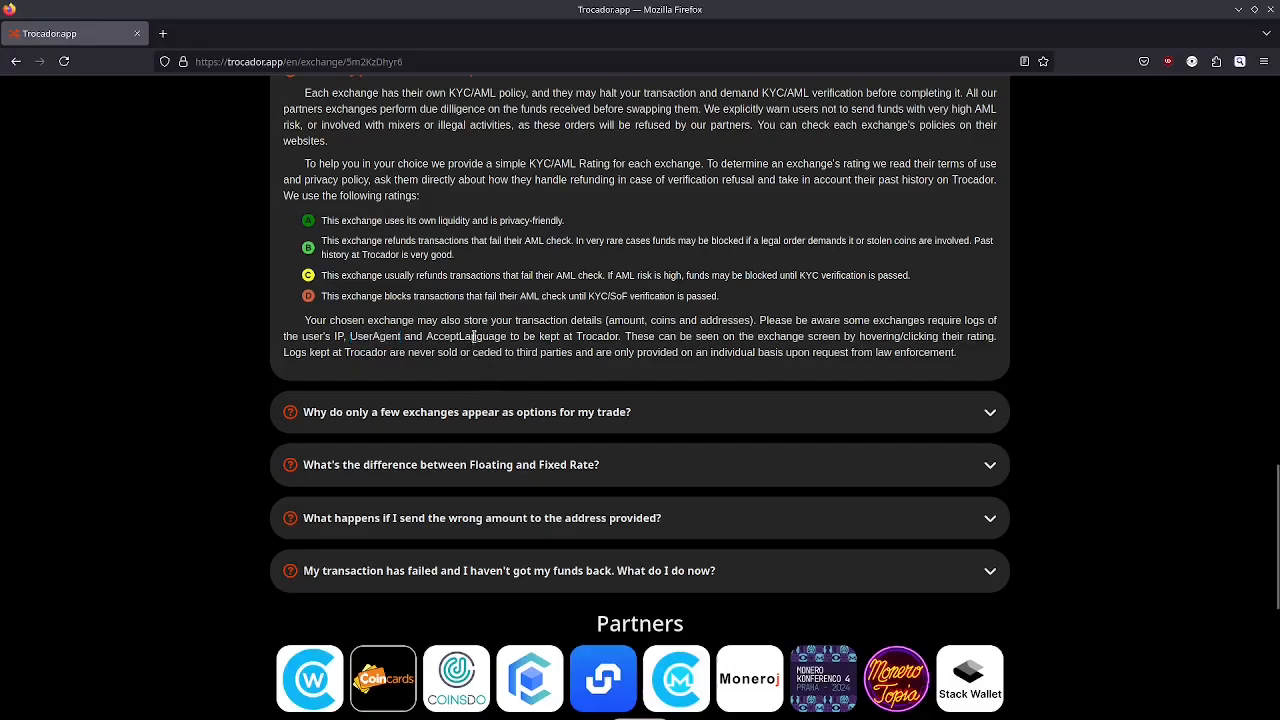
pyautogui.doubleClick(464, 336)
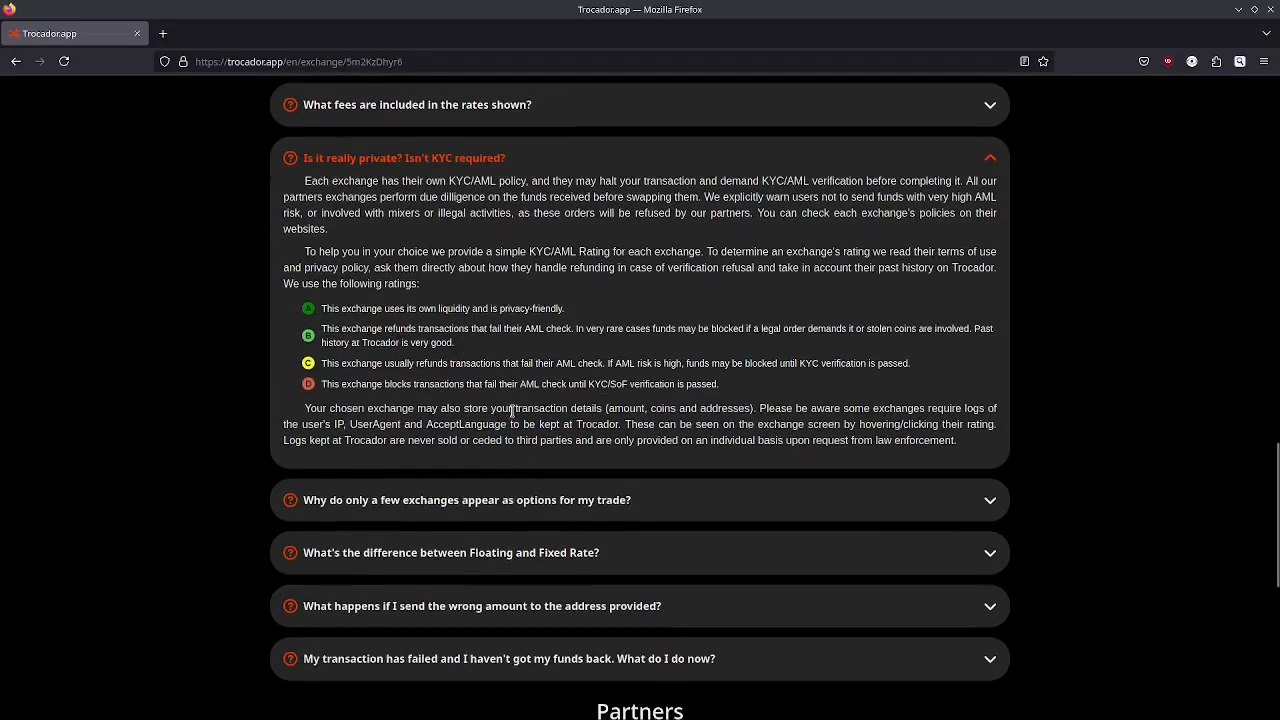
pyautogui.moveTo(512, 408); pyautogui.dragTo(752, 408)
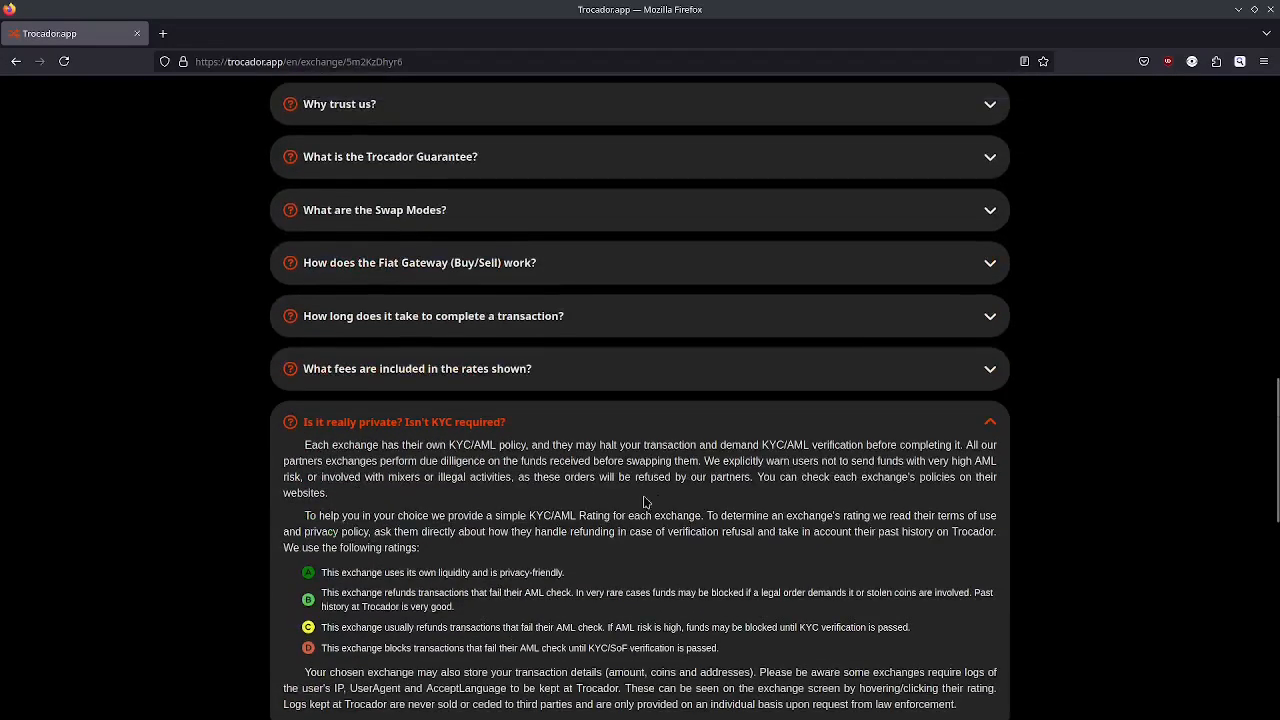
# Read through StealthEX's section 2.3 table of collected data — IP address, browser type, profile data
pyautogui.scroll(3)
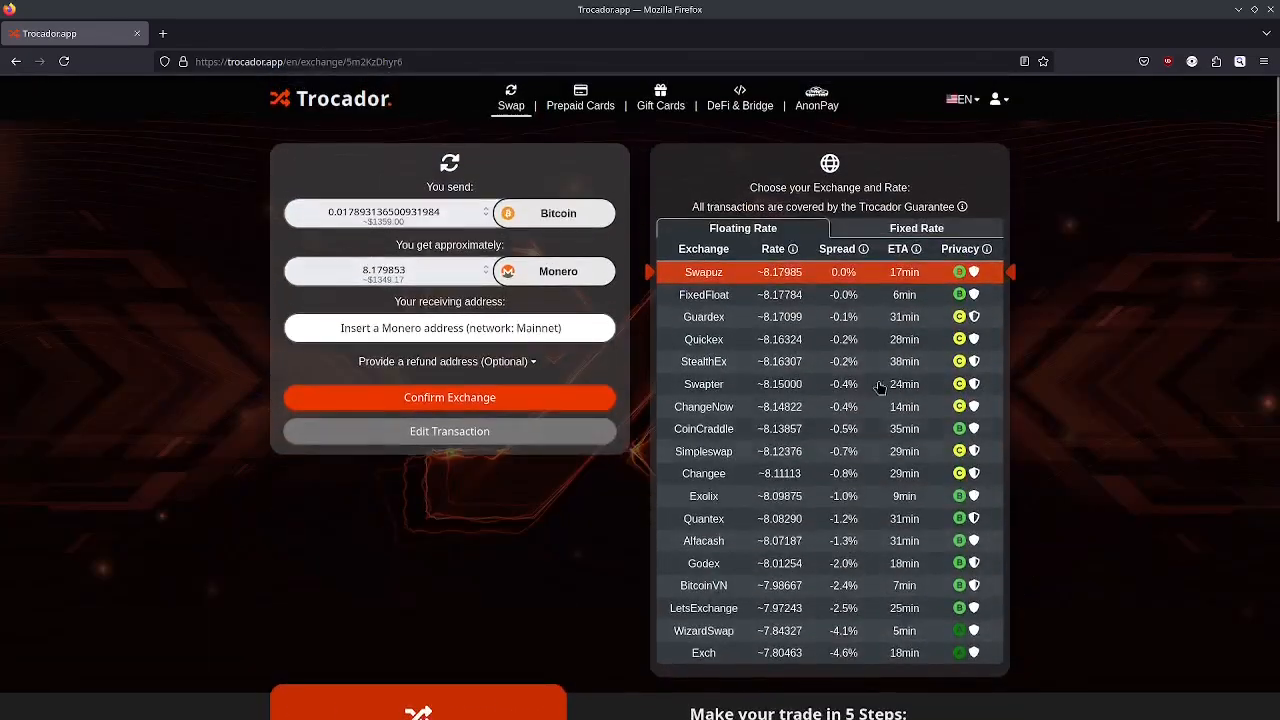
pyautogui.moveTo(820, 368)
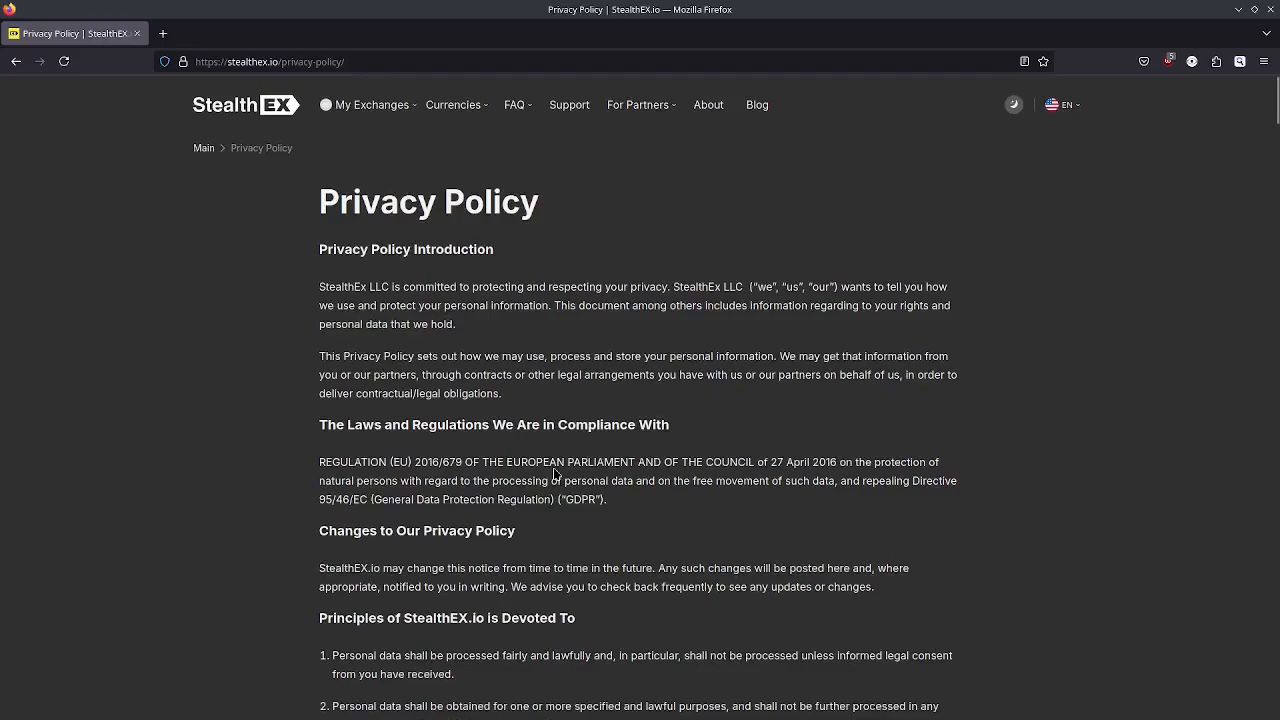
pyautogui.moveTo(658, 564)
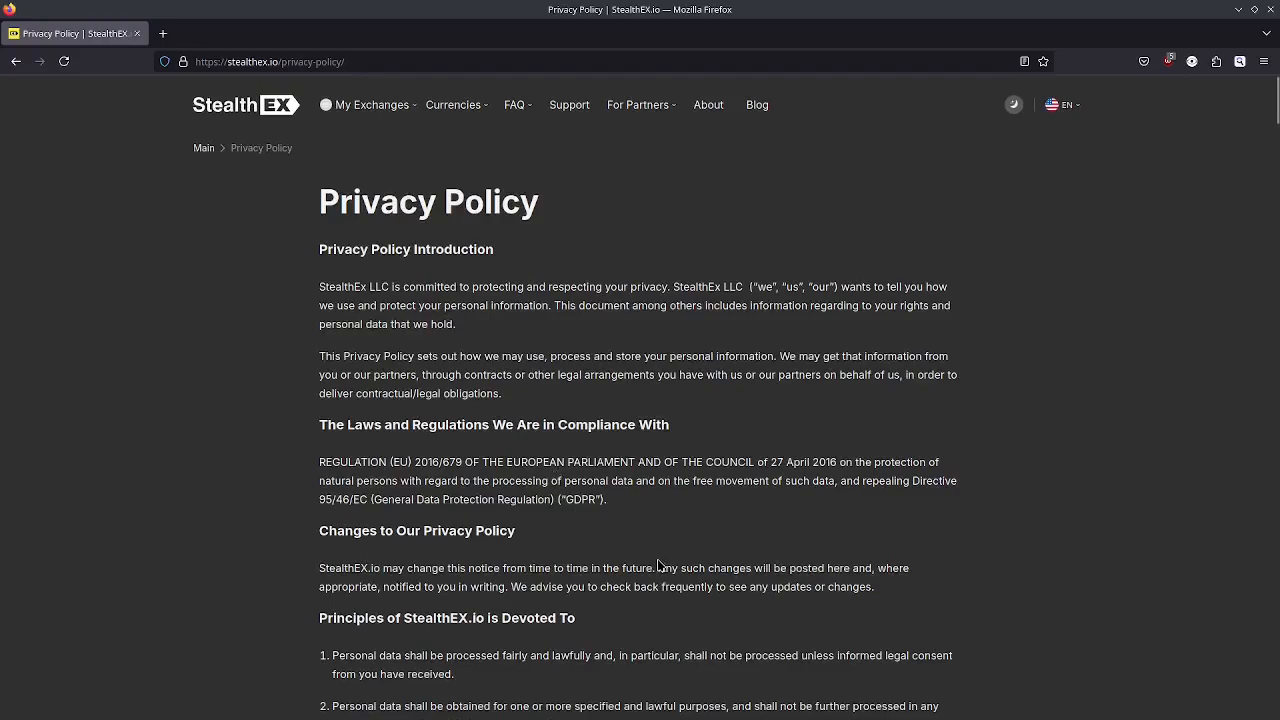
pyautogui.moveTo(656, 560)
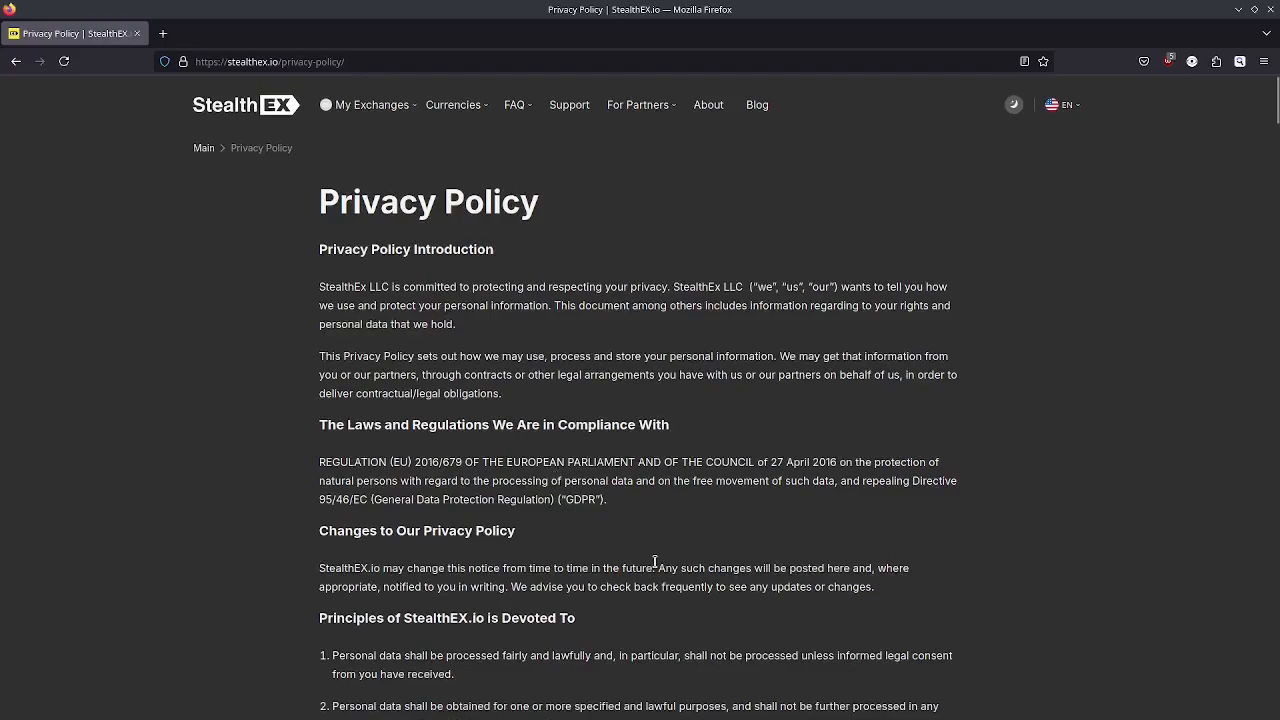
pyautogui.scroll(-3)
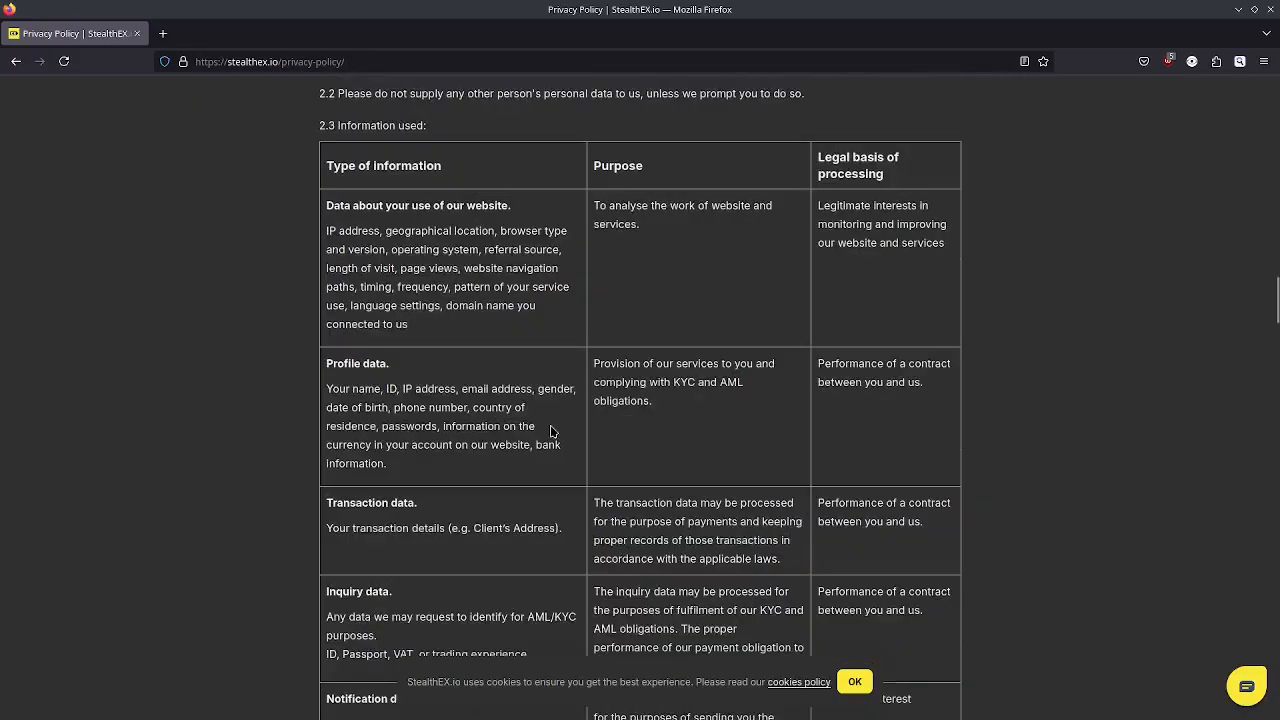
pyautogui.moveTo(312, 158)
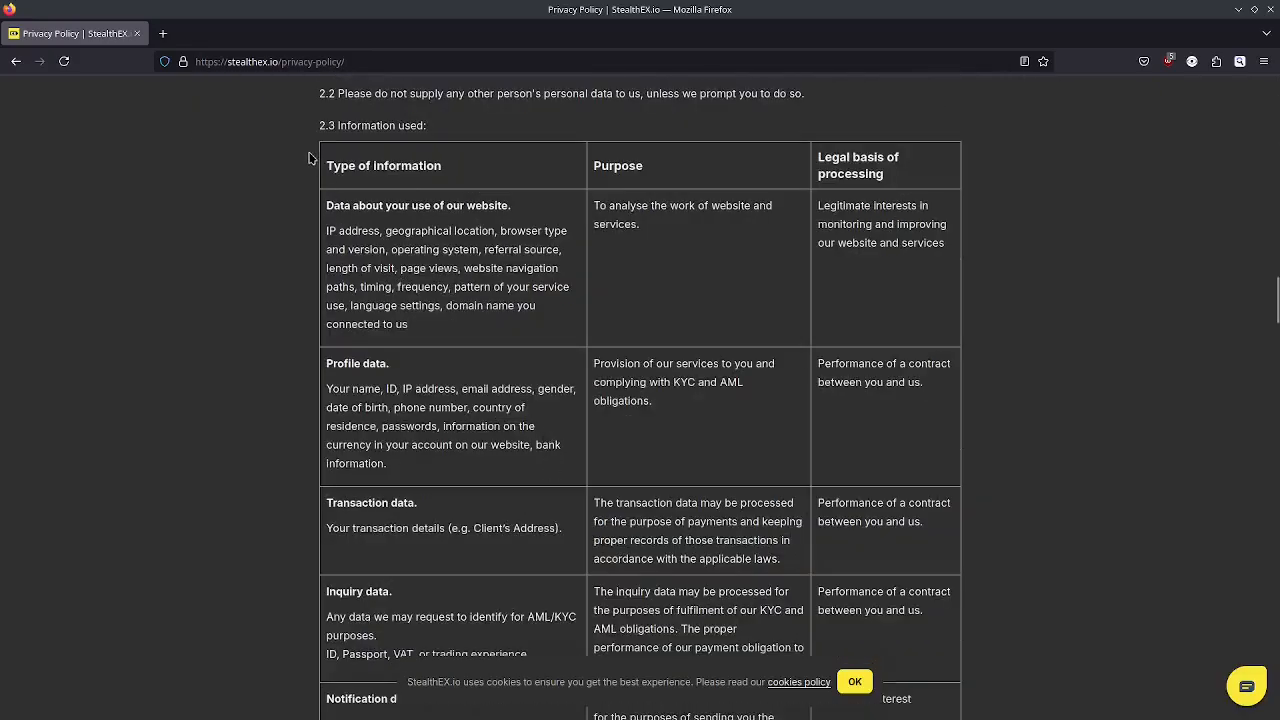
pyautogui.scroll(3)
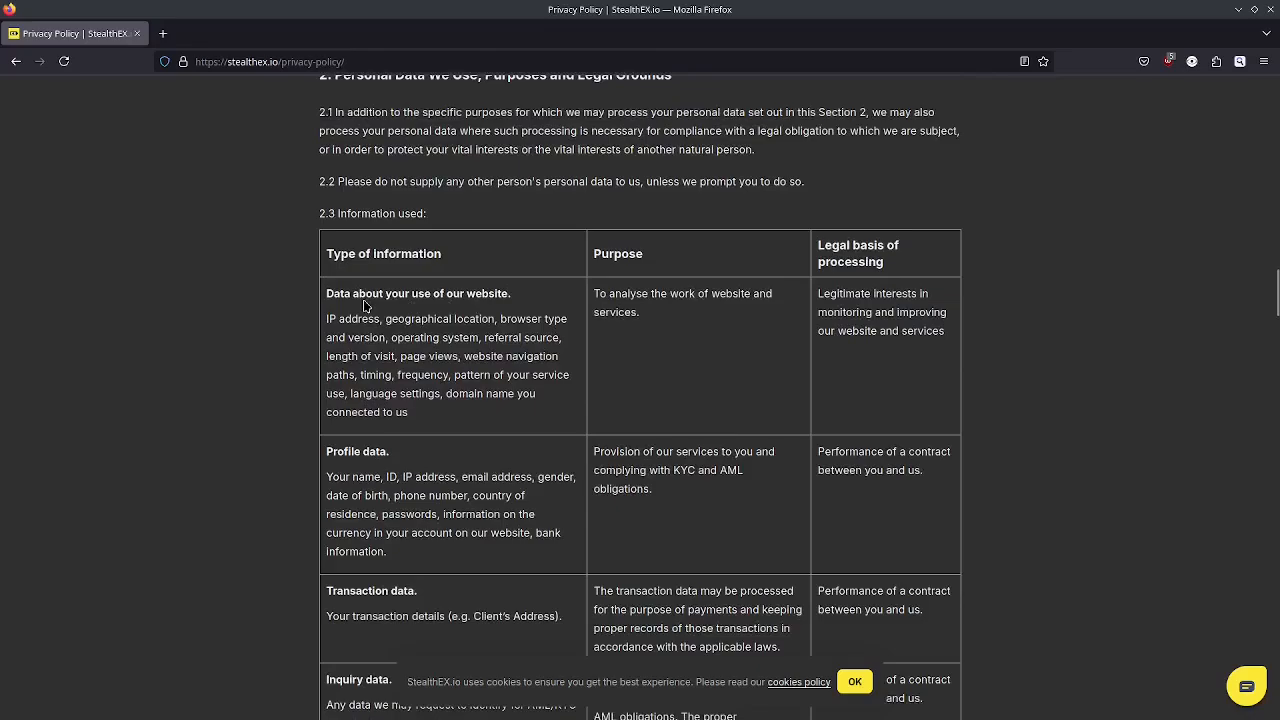
pyautogui.moveTo(596, 288)
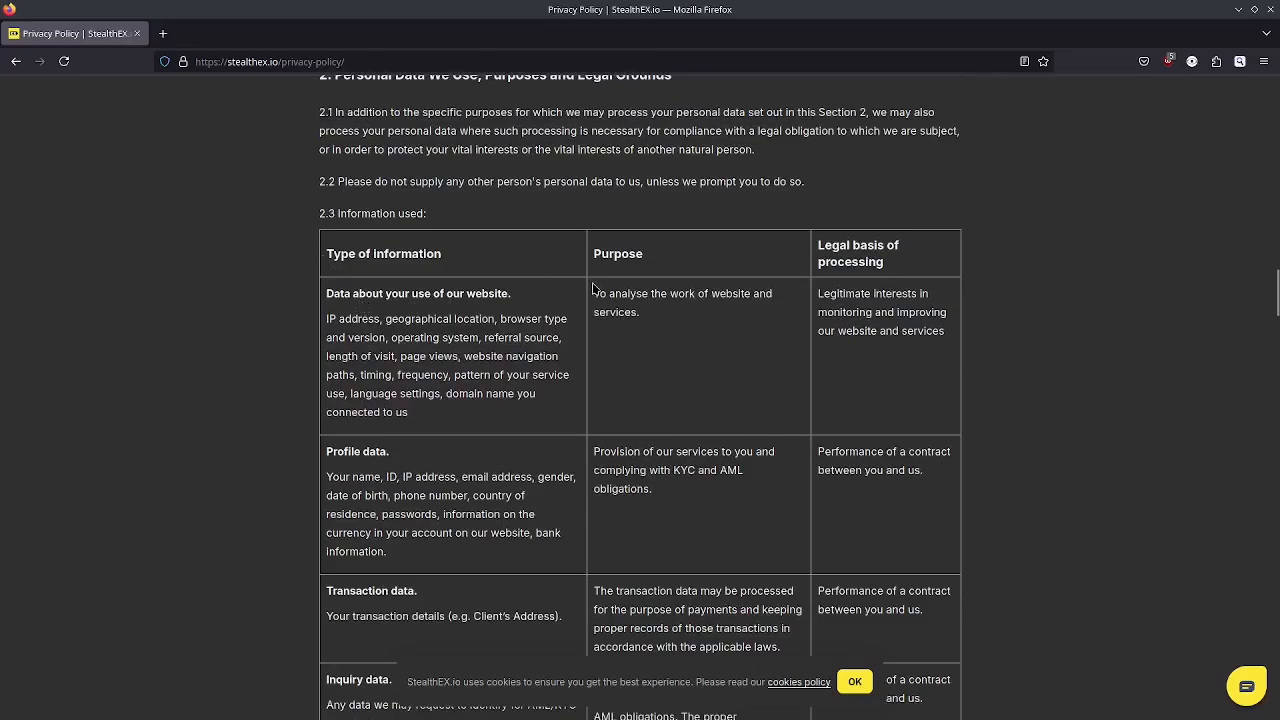
pyautogui.scroll(-3)
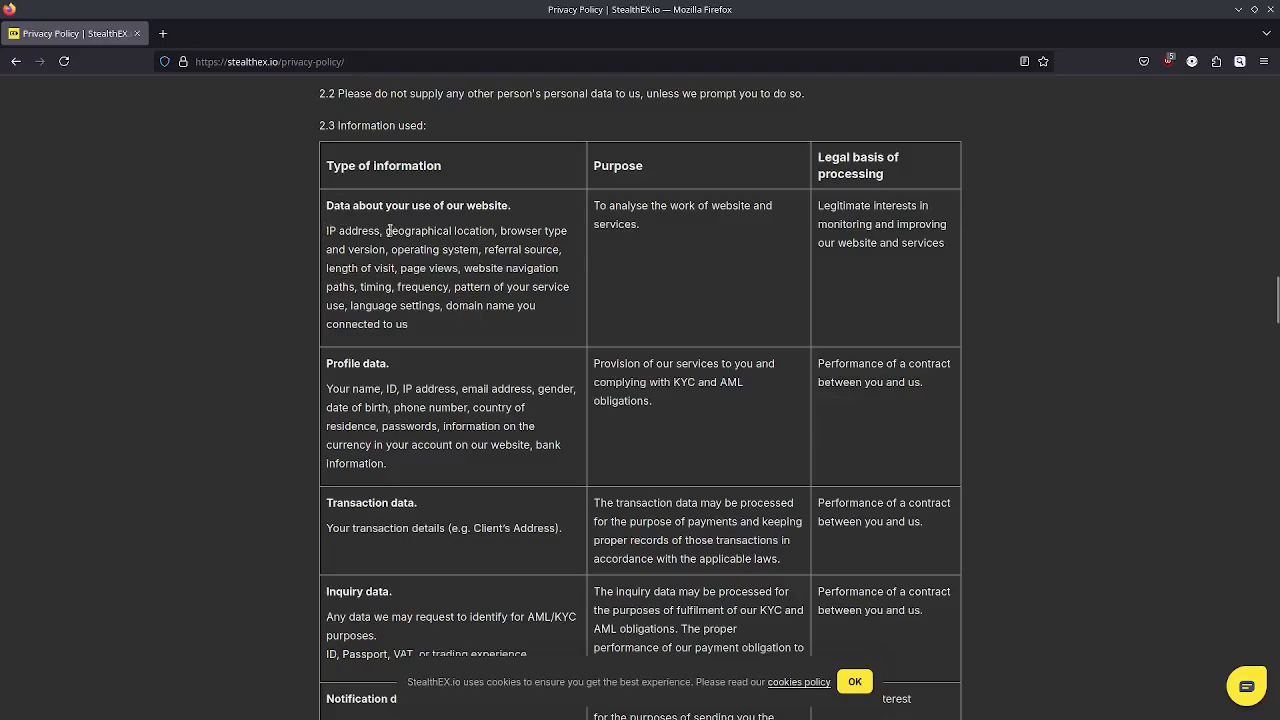
pyautogui.moveTo(396, 268)
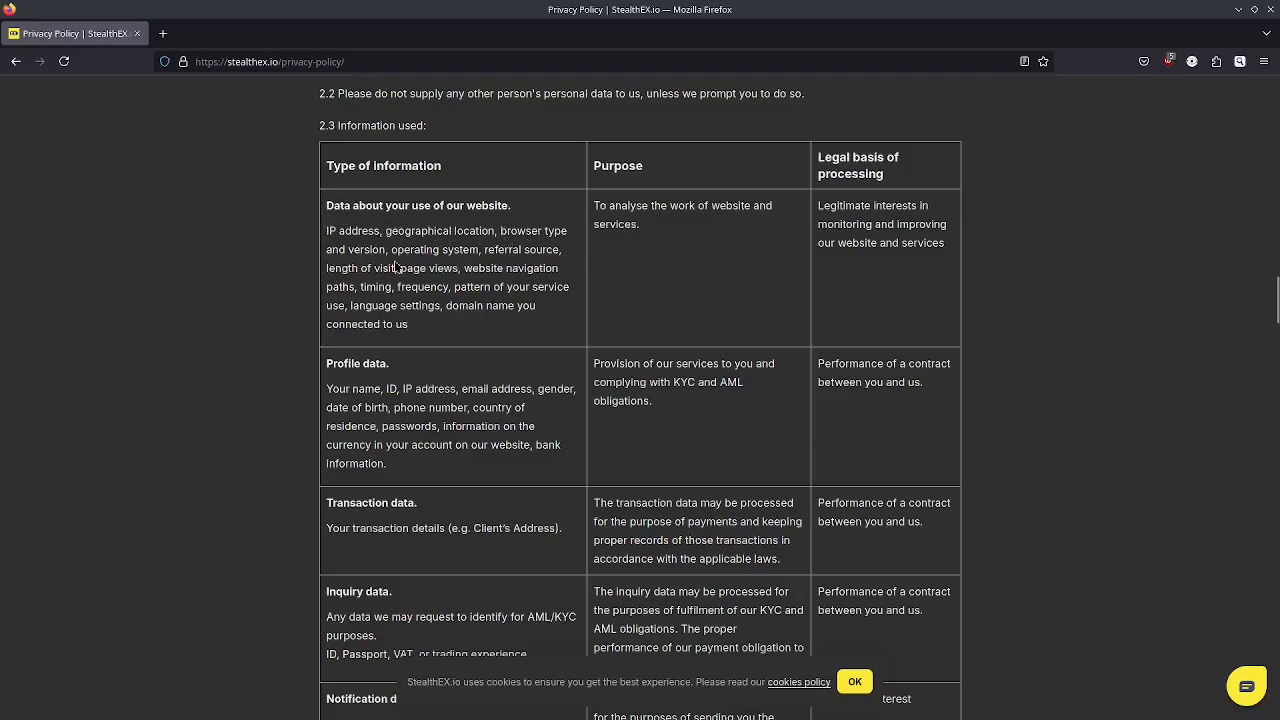
pyautogui.moveTo(536, 252)
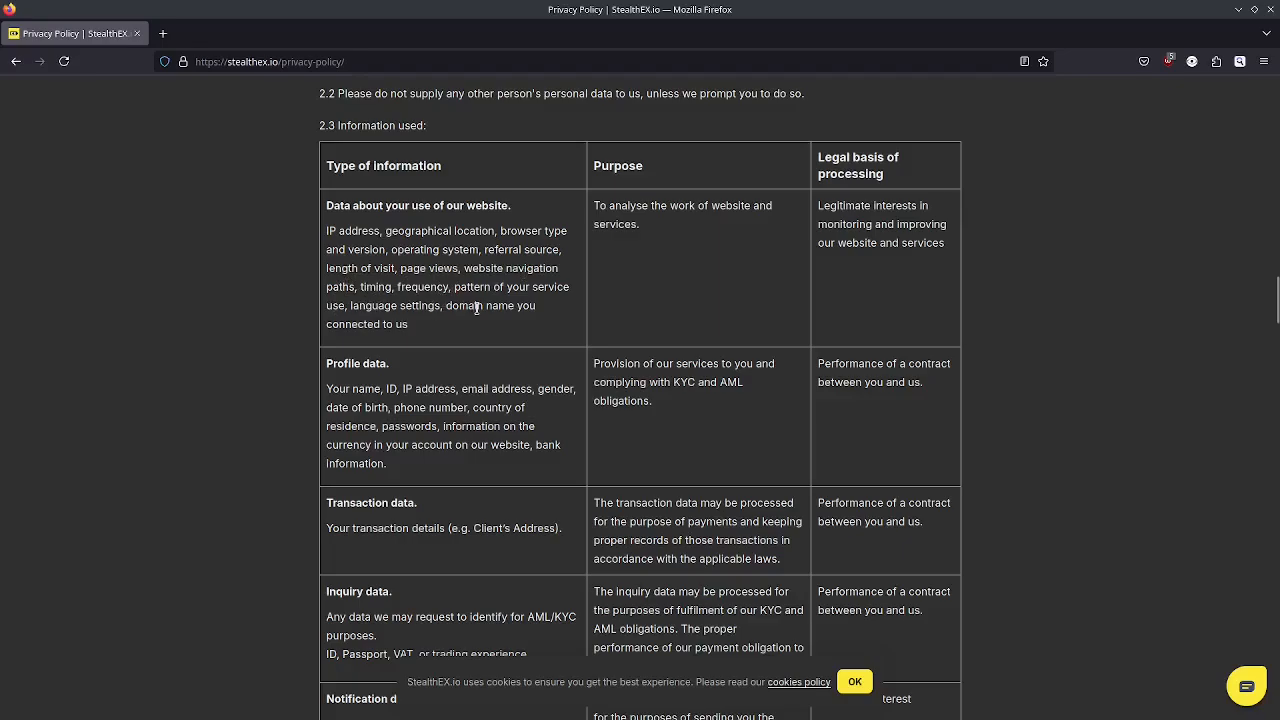
pyautogui.moveTo(438, 300)
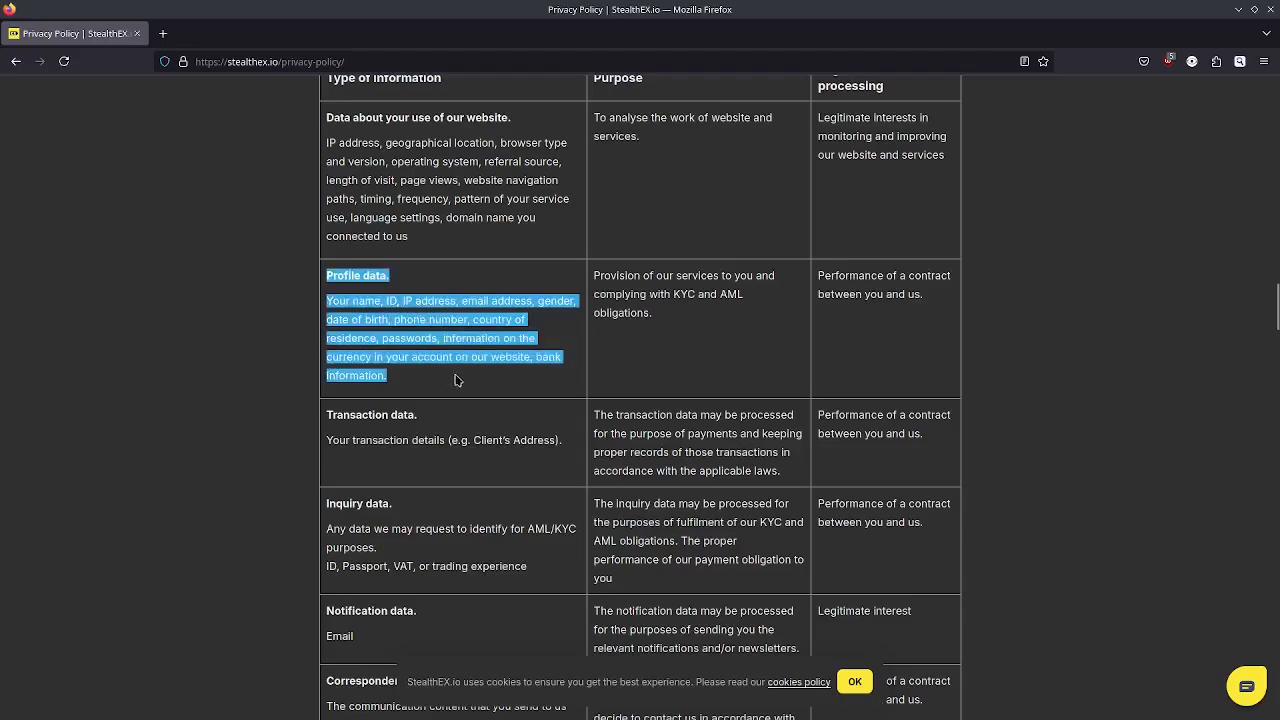
pyautogui.scroll(-3)
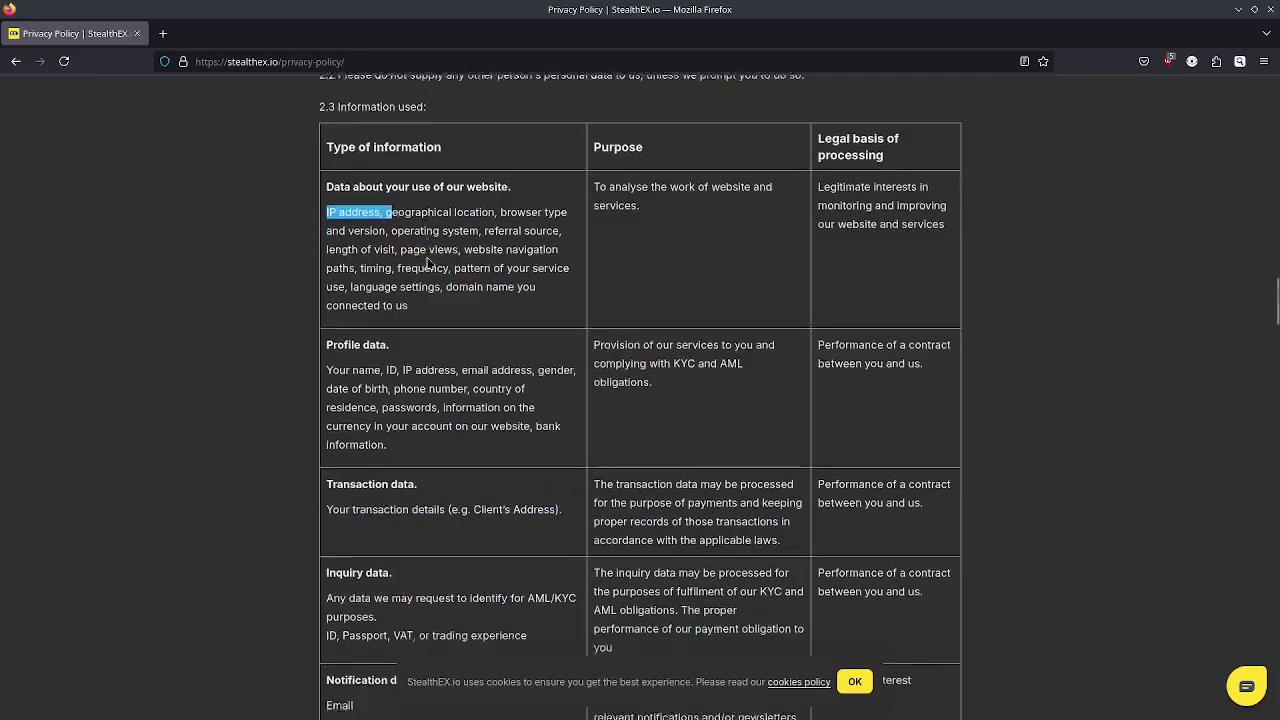
pyautogui.scroll(-3)
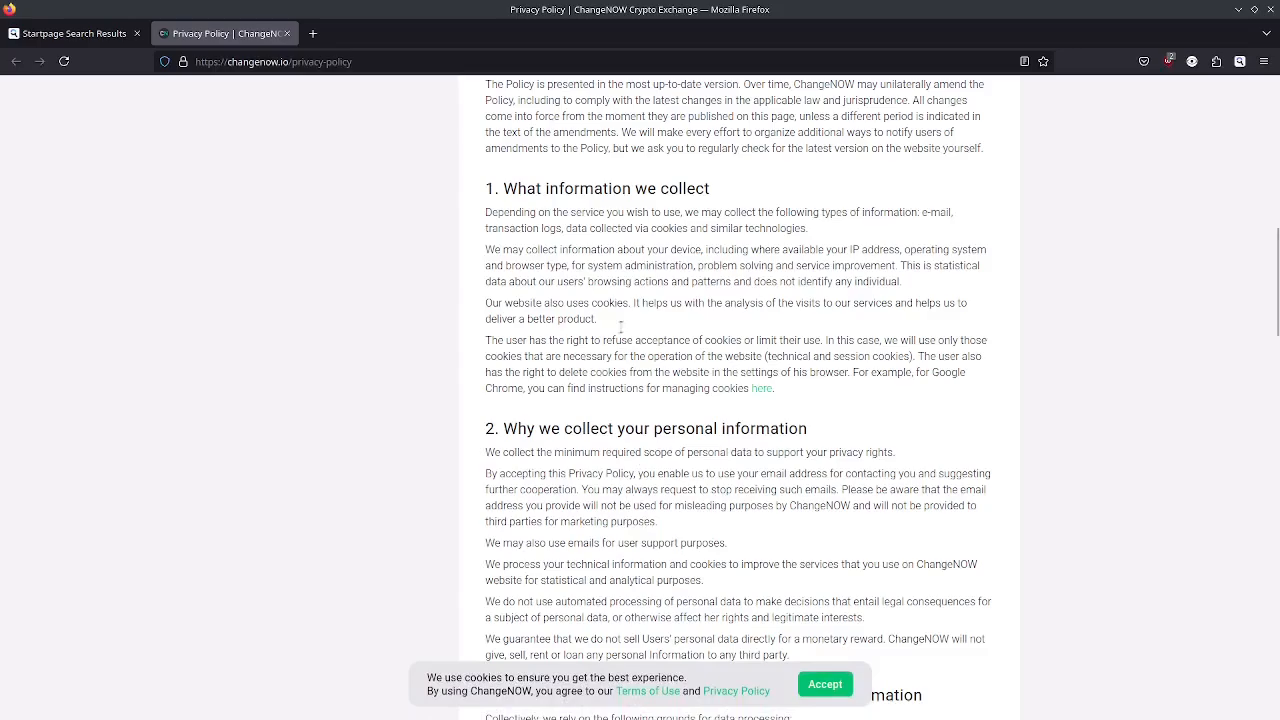
pyautogui.moveTo(772, 212)
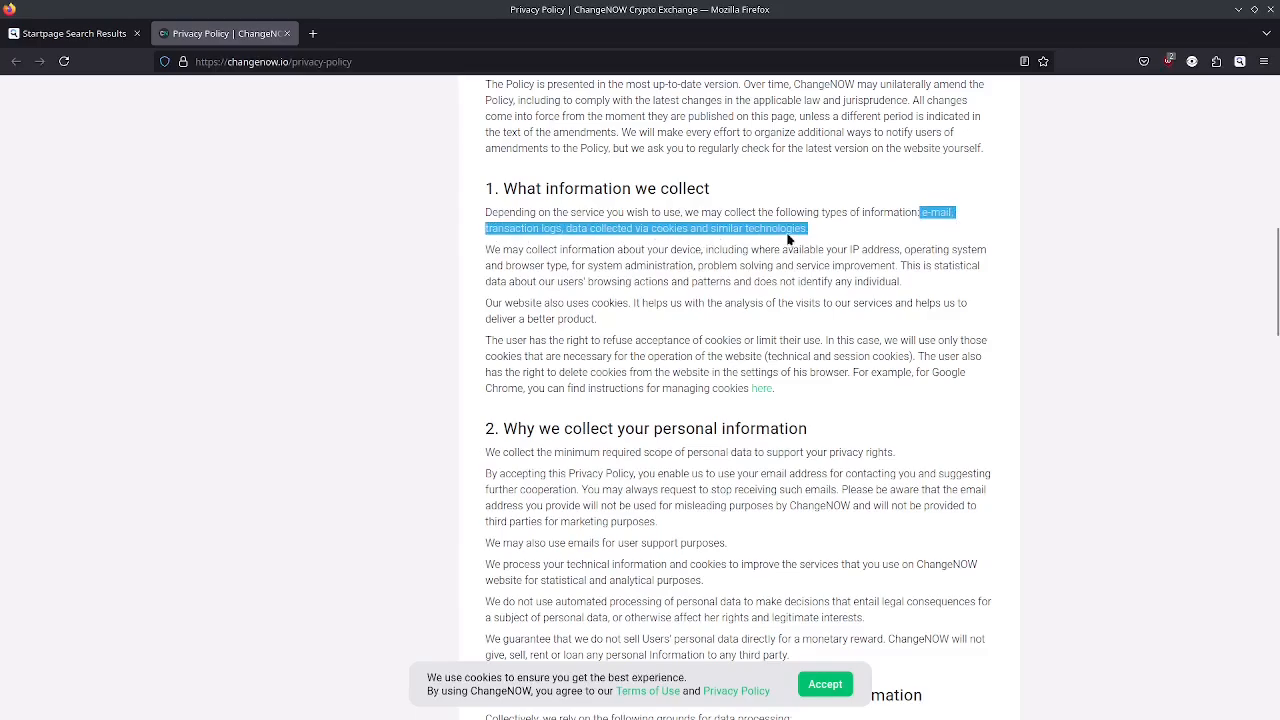
# Highlight ChangeNOW's clause 'including where available your IP address' in the device information sentence
pyautogui.click(580, 242)
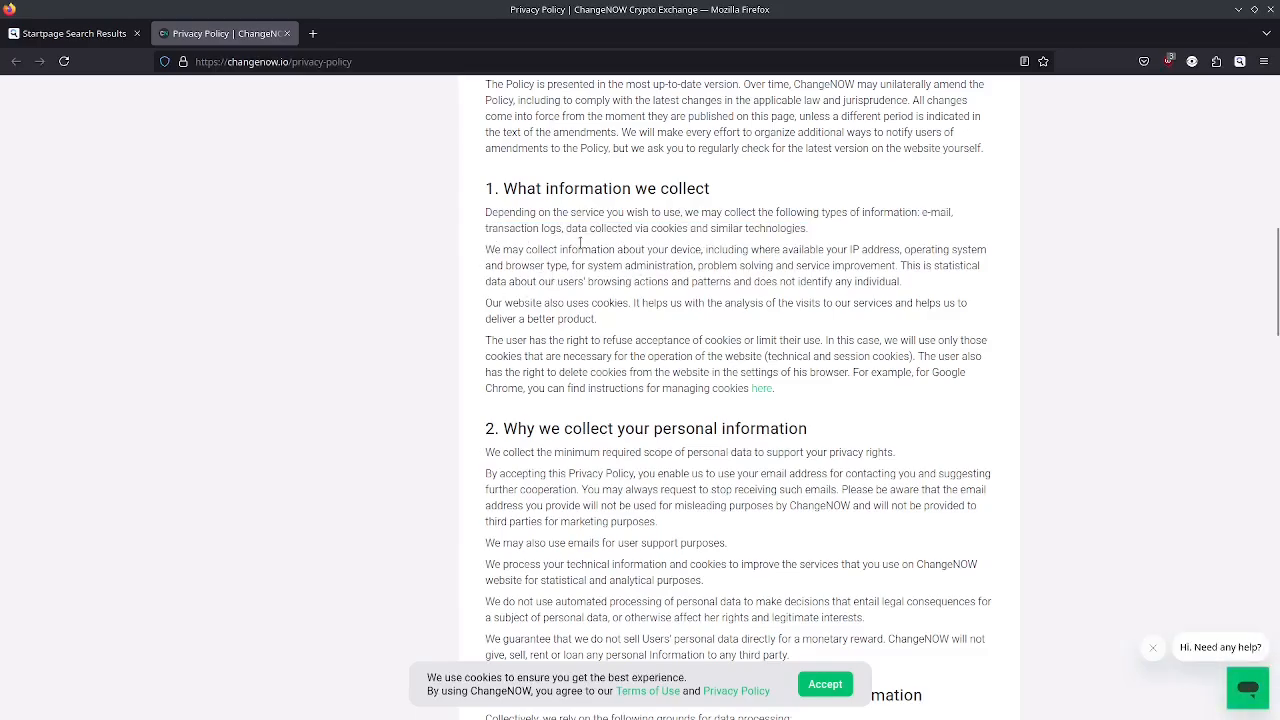
pyautogui.doubleClick(730, 248)
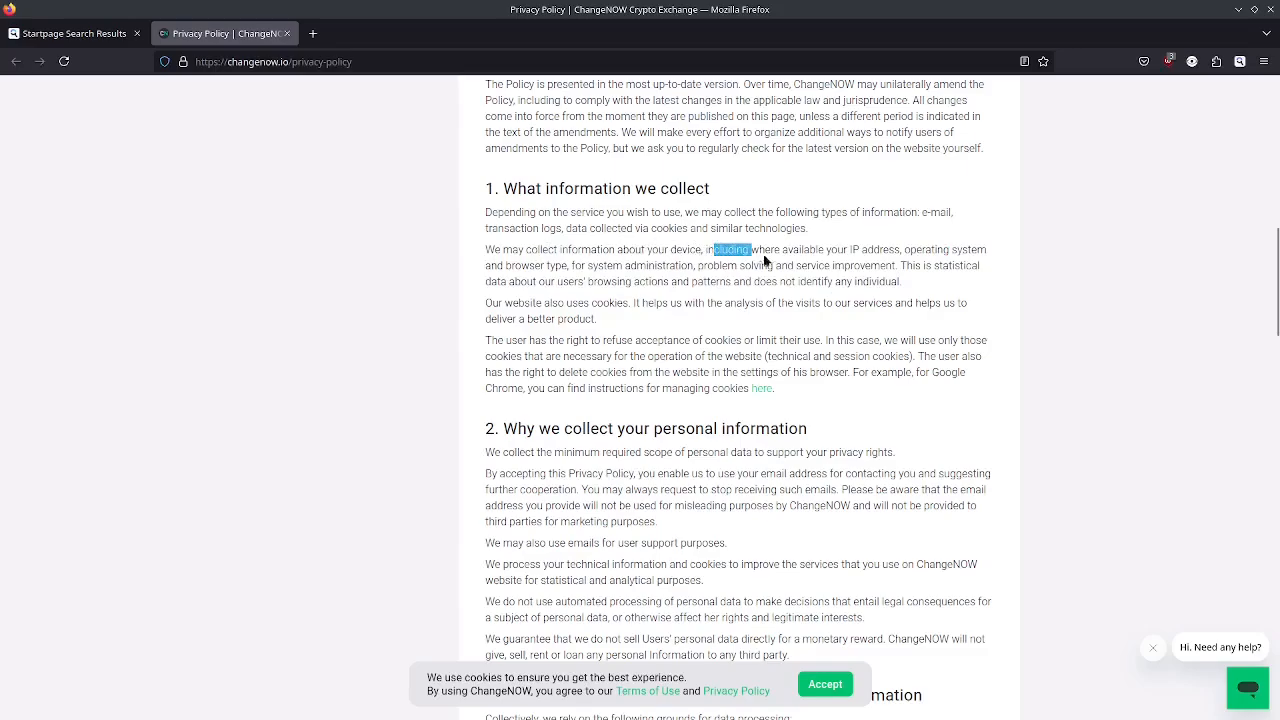
pyautogui.moveTo(712, 248); pyautogui.dragTo(900, 248)
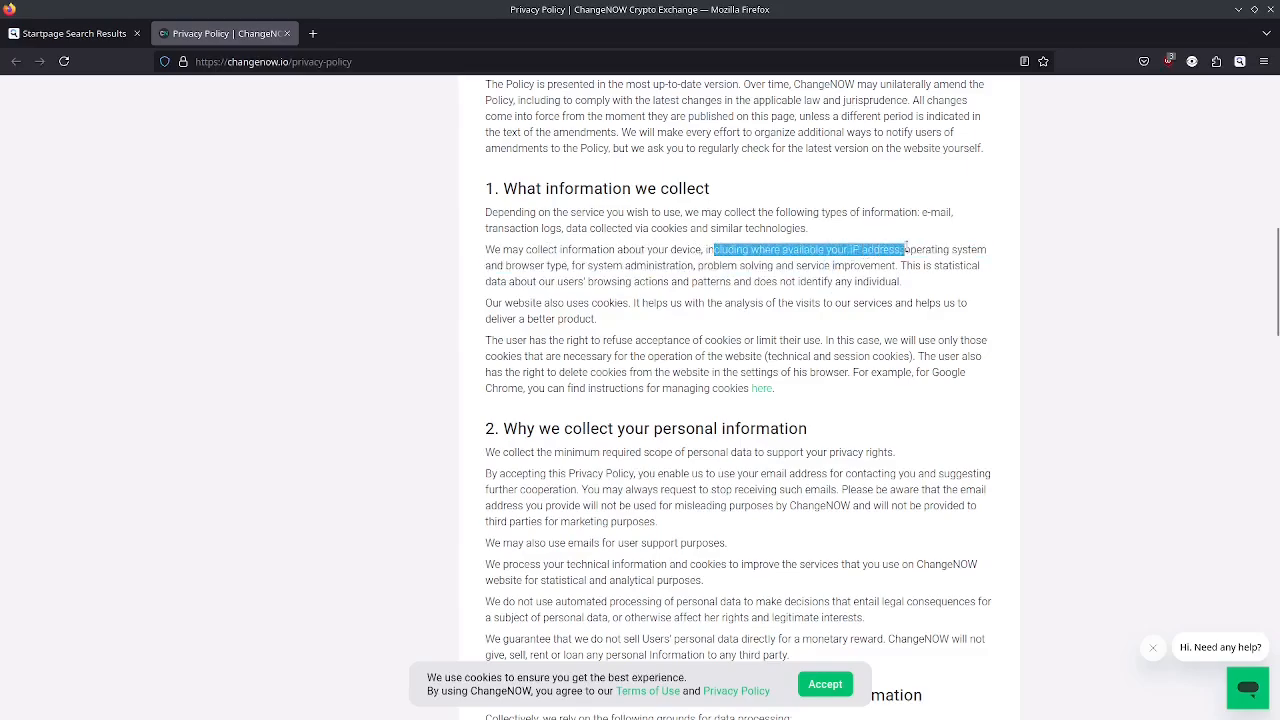
pyautogui.moveTo(900, 248); pyautogui.dragTo(568, 264)
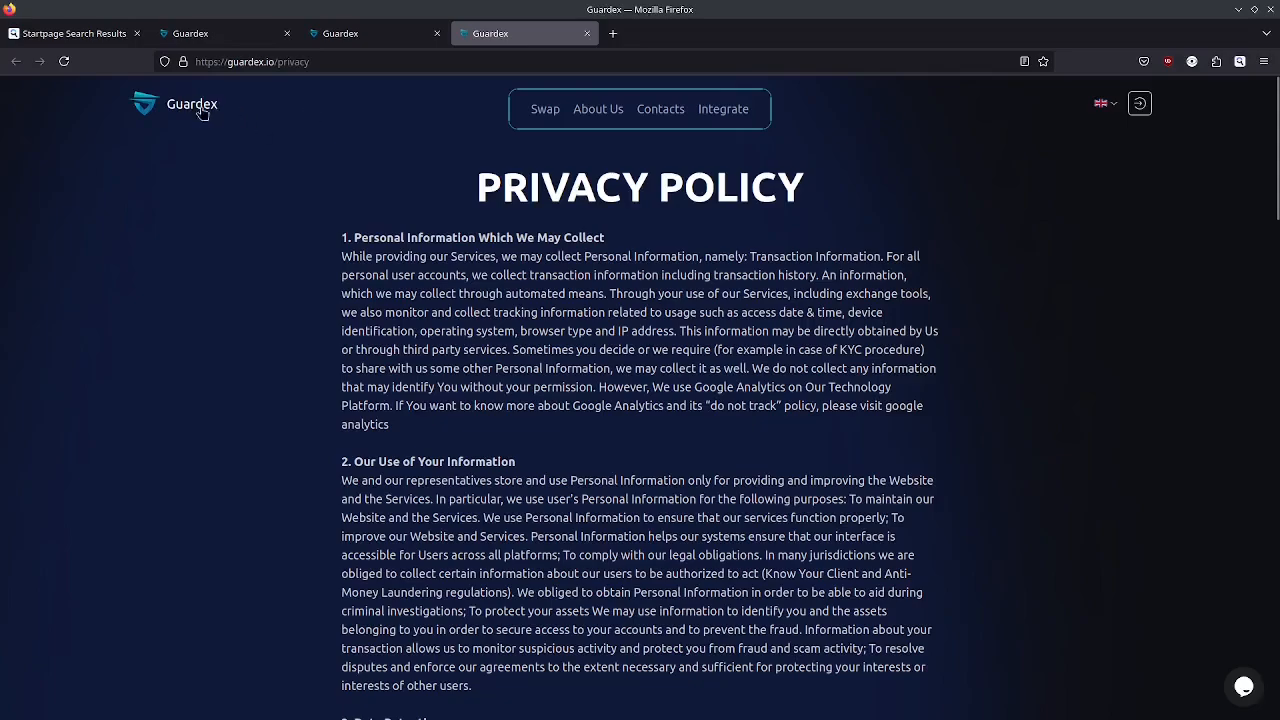
pyautogui.moveTo(420, 256)
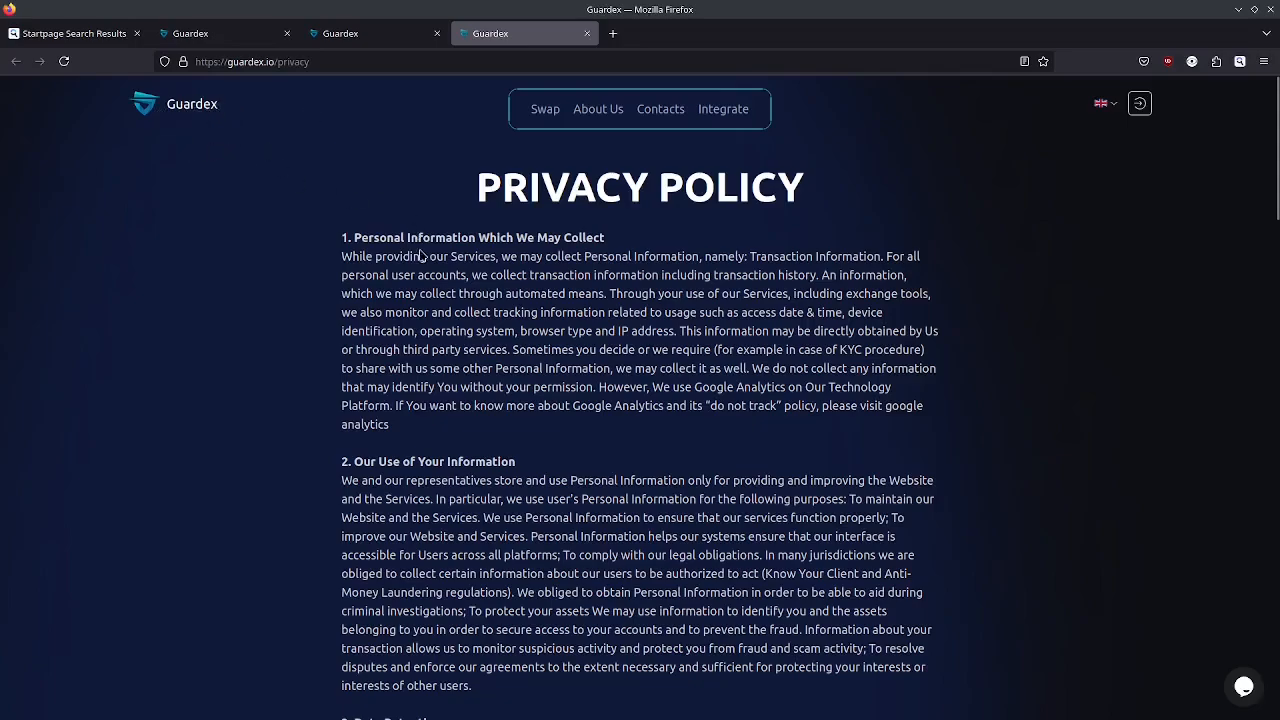
# Highlight Guardex's section 1 wording 'collect Personal Information, namely' and 'system, browser type'
pyautogui.scroll(-3)
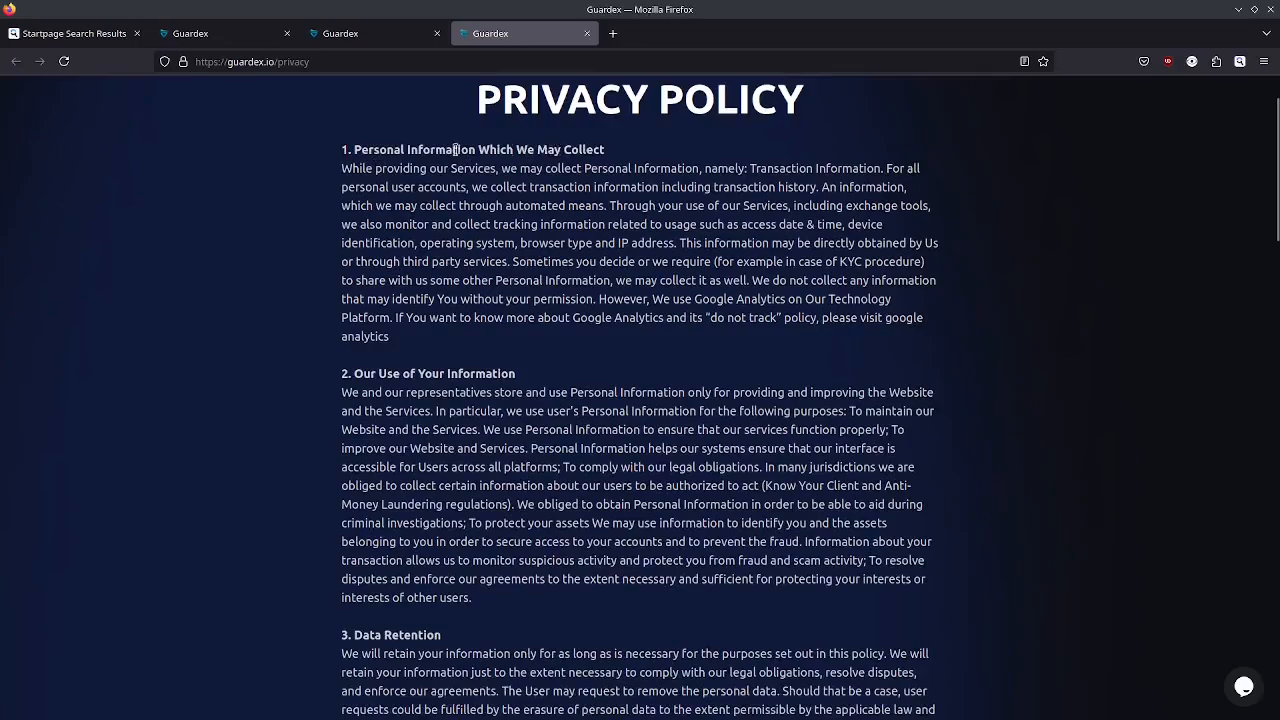
pyautogui.moveTo(538, 168); pyautogui.dragTo(620, 168)
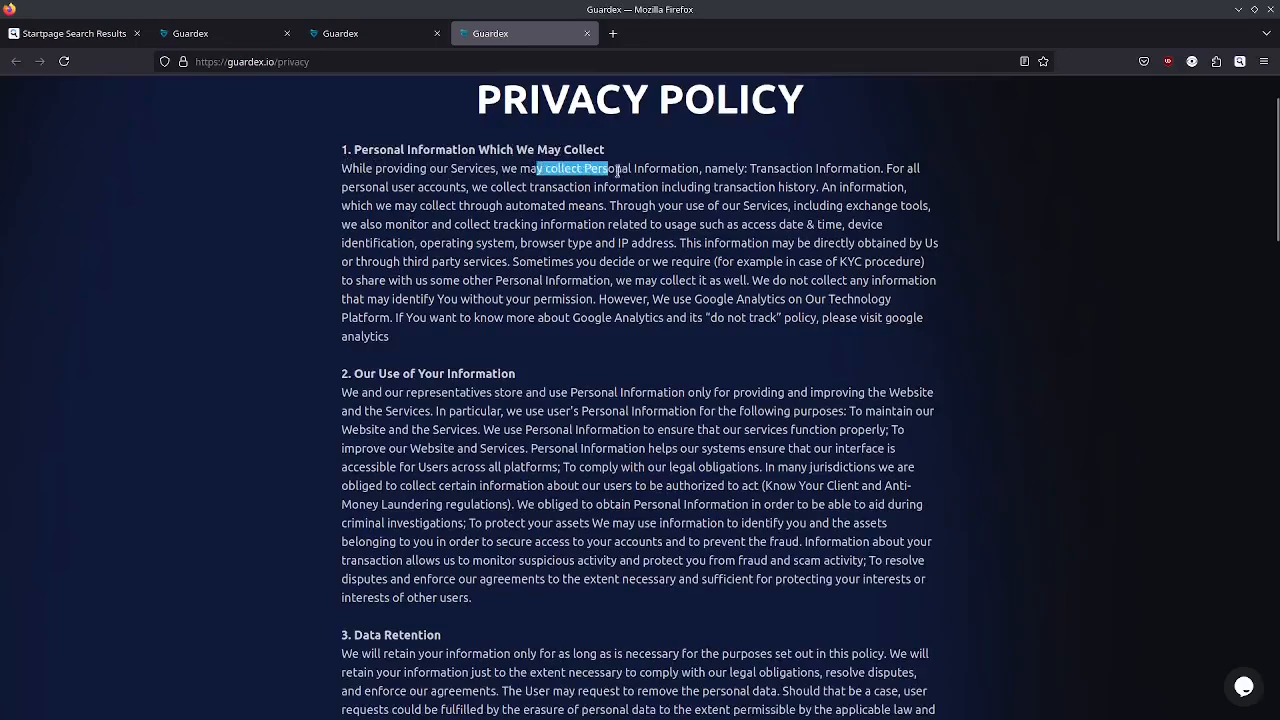
pyautogui.moveTo(604, 168); pyautogui.dragTo(736, 168)
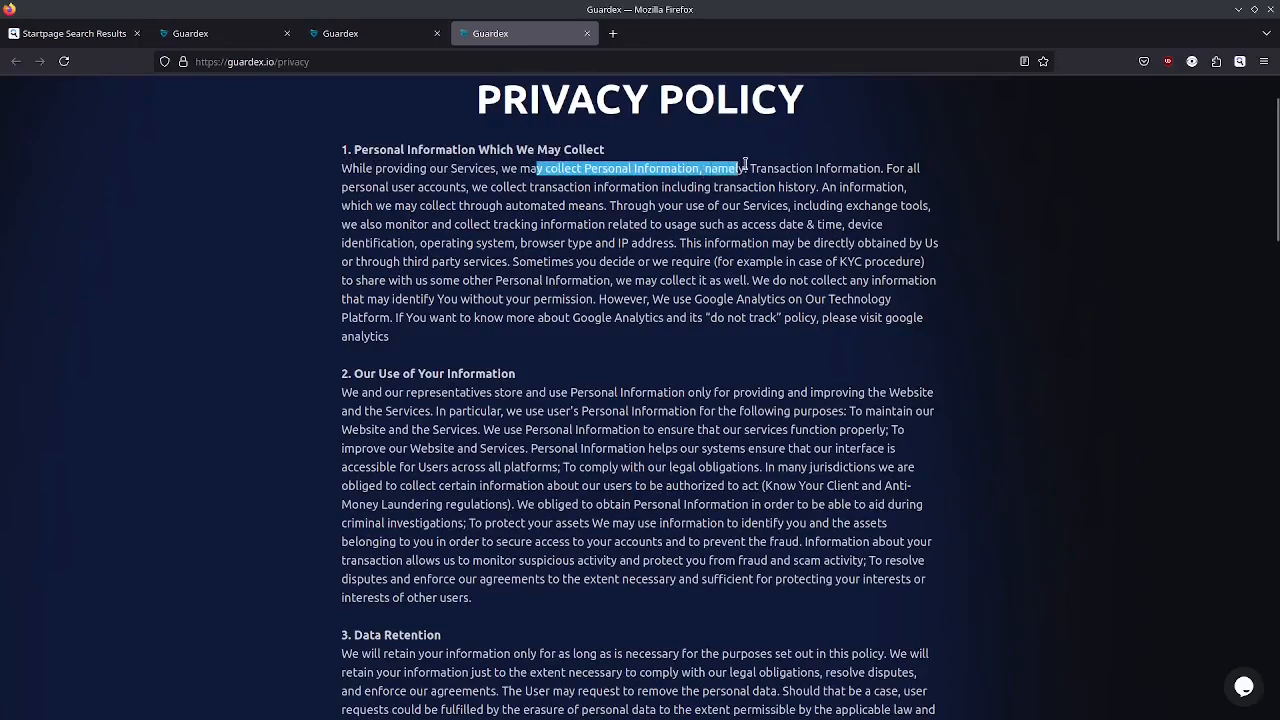
pyautogui.moveTo(744, 168); pyautogui.dragTo(878, 168)
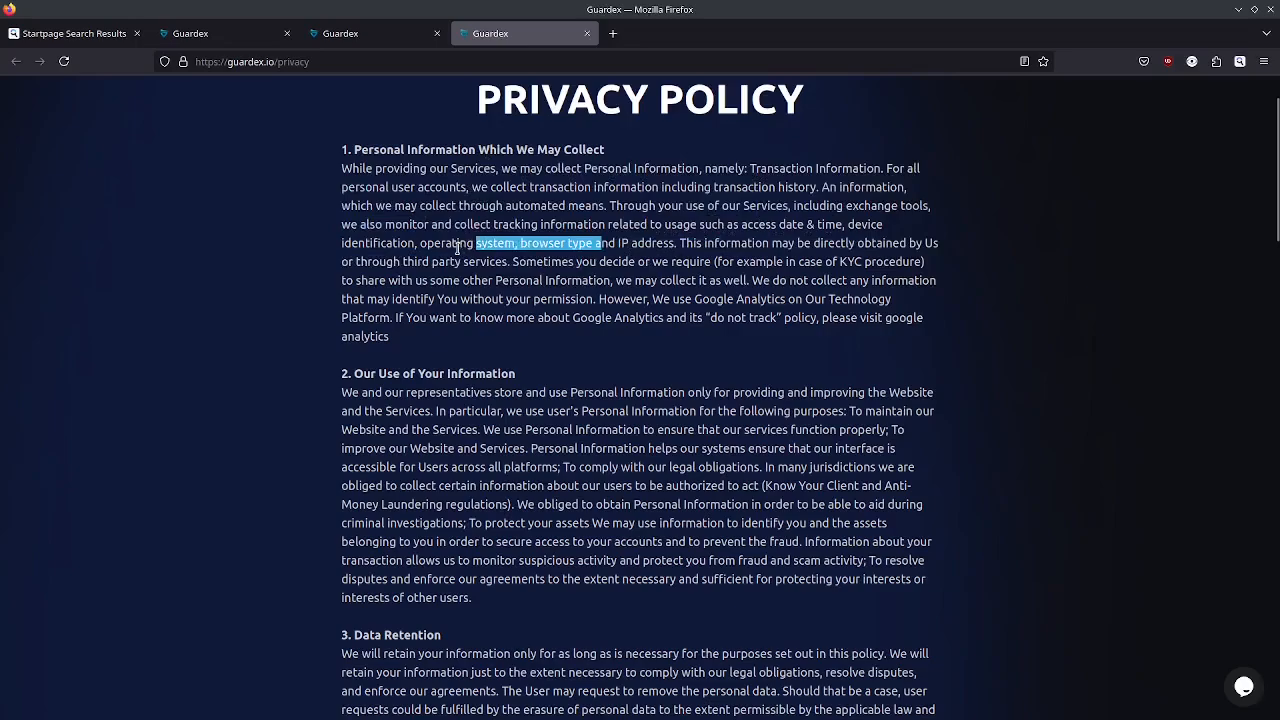
pyautogui.moveTo(464, 218)
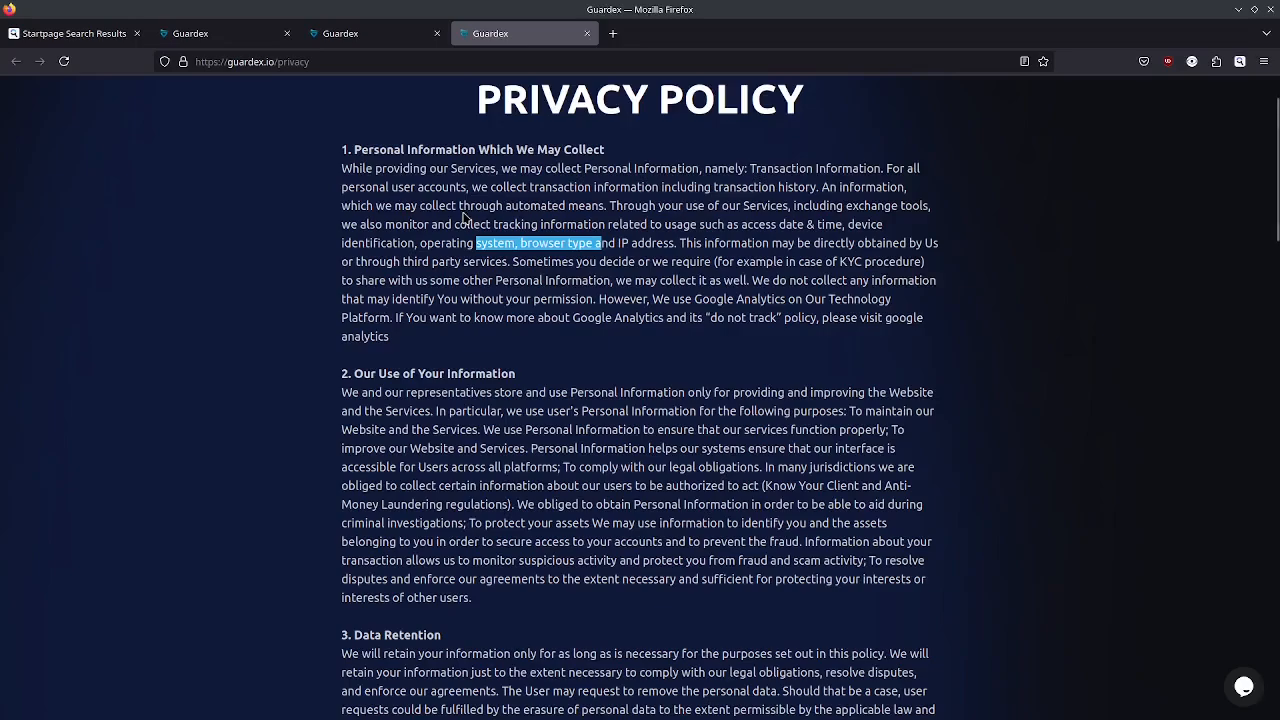
pyautogui.moveTo(464, 212)
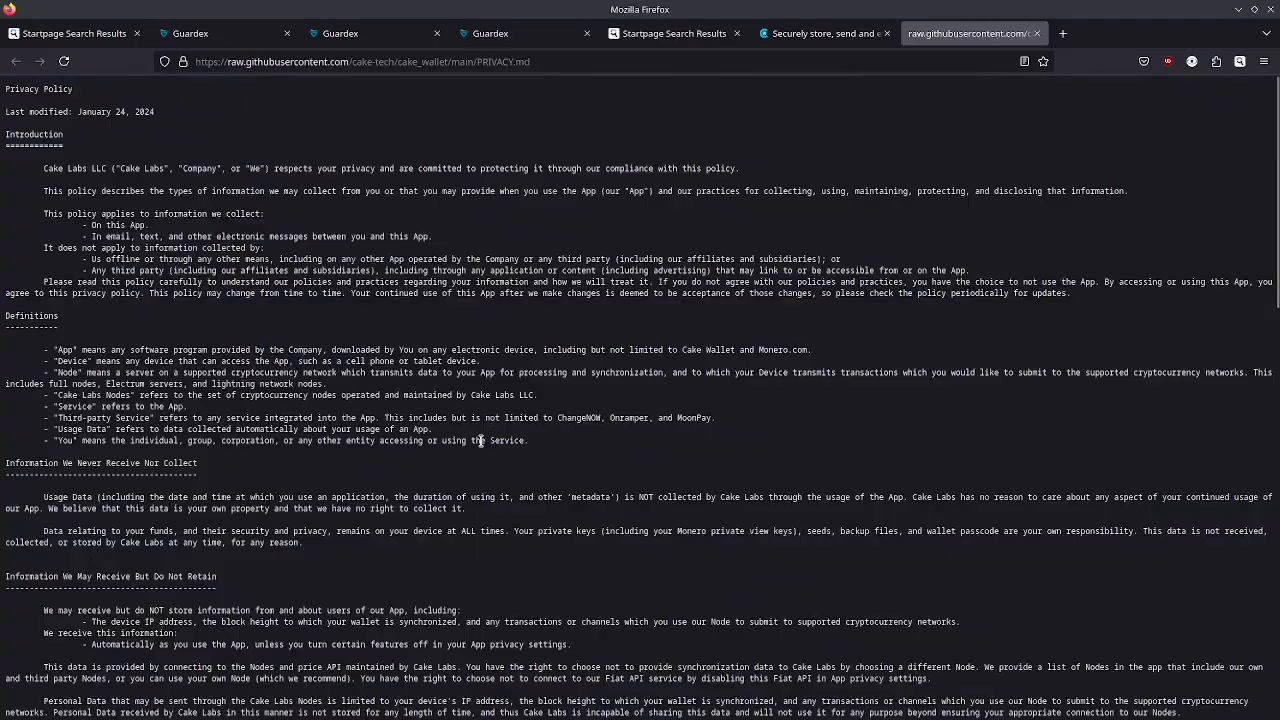
# Reach 'Other Websites and Third-Party Services' in PRIVACY.md and highlight the sentence on agreeing to third-party policies
pyautogui.scroll(-3)
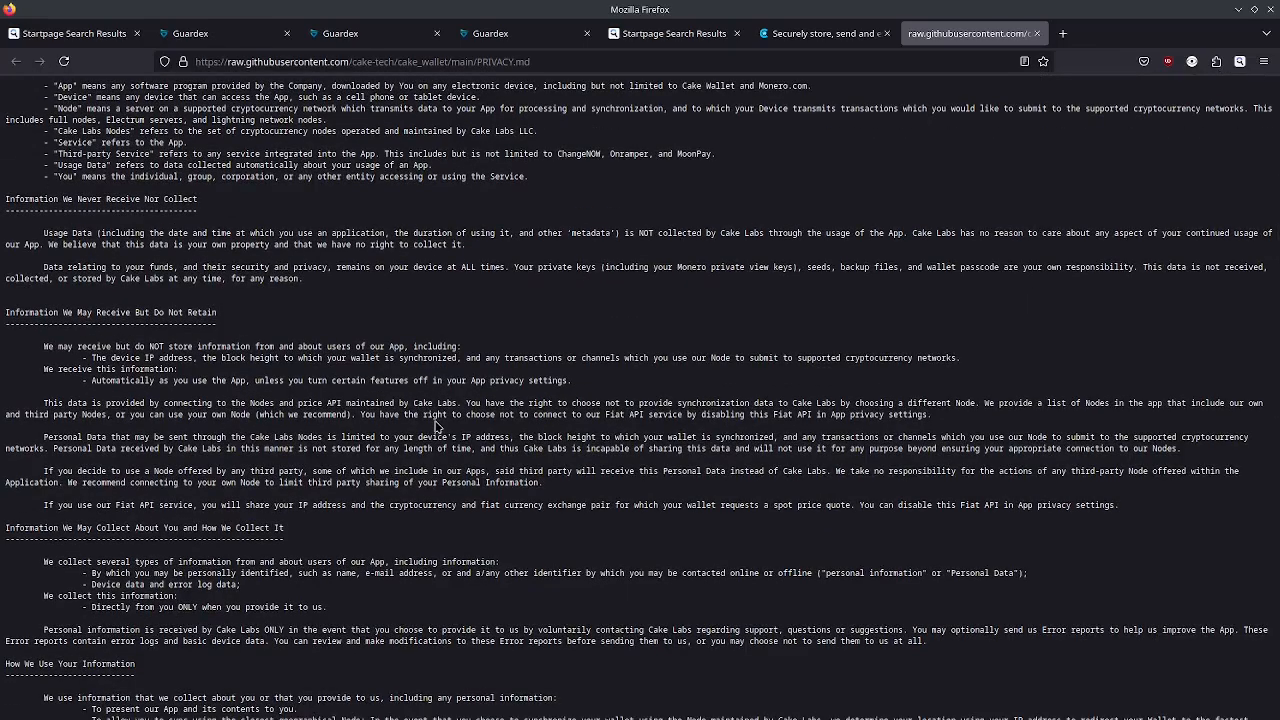
pyautogui.scroll(-3)
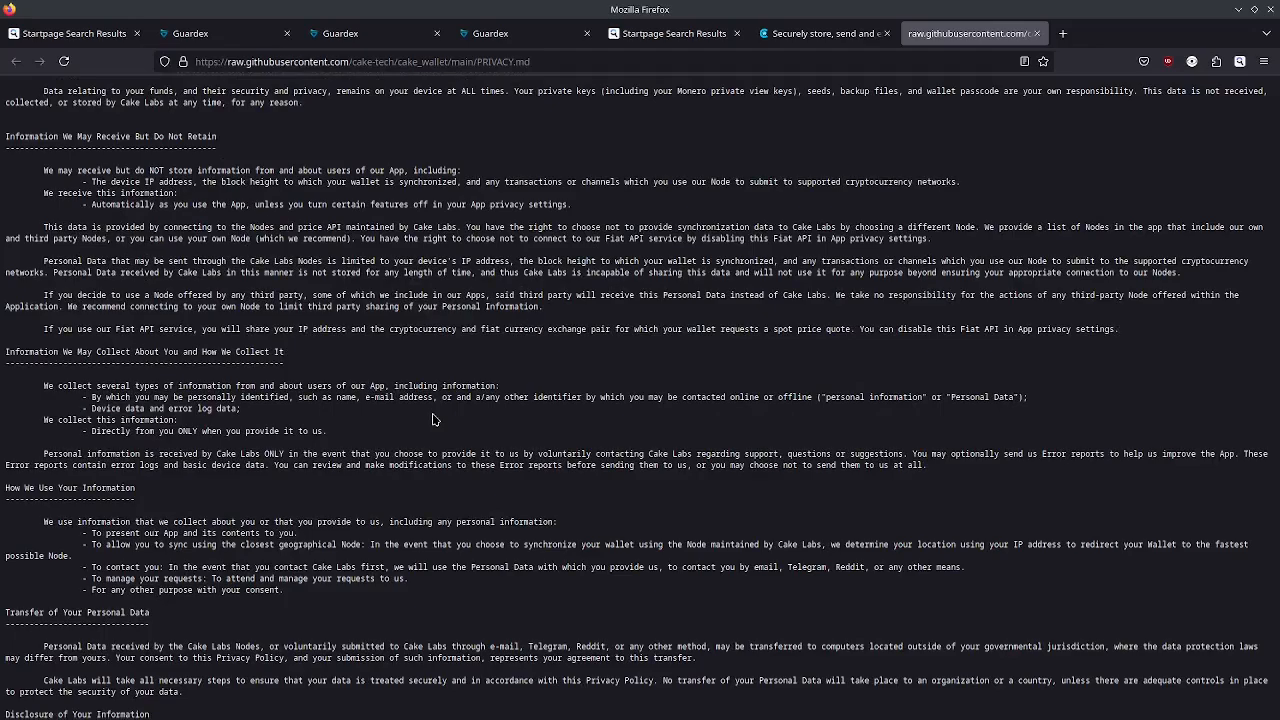
pyautogui.scroll(3)
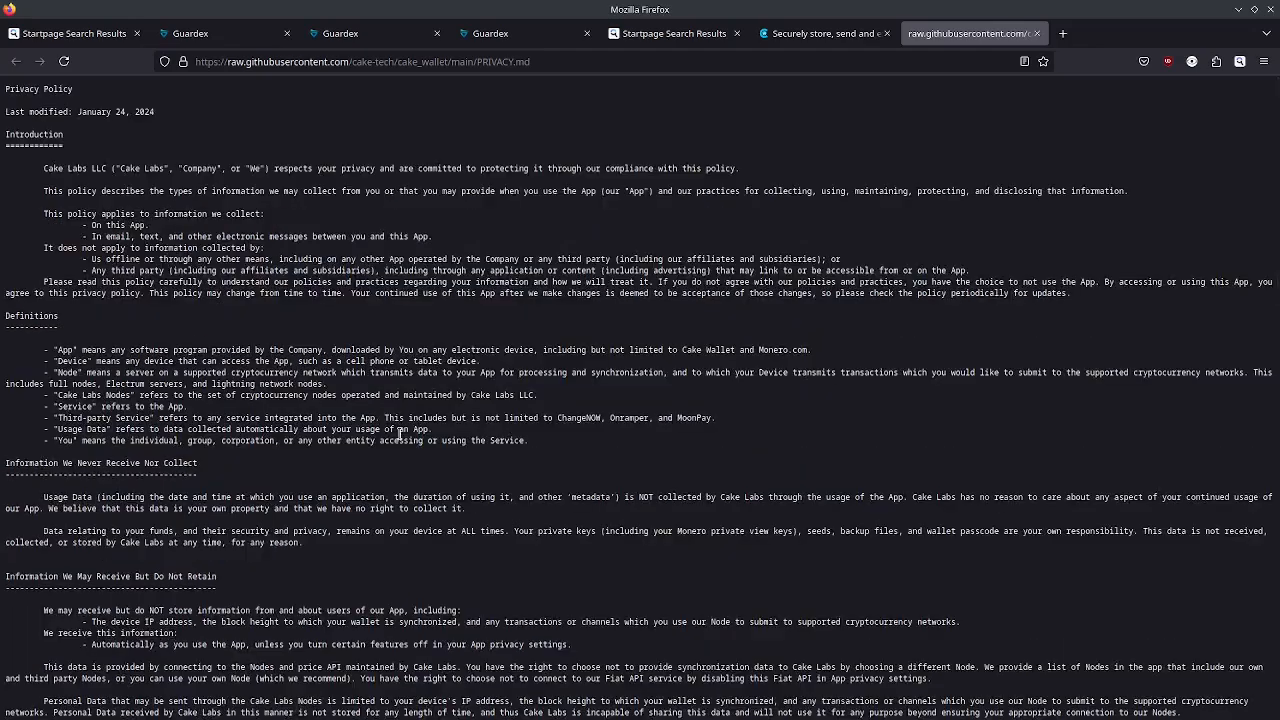
pyautogui.scroll(-3)
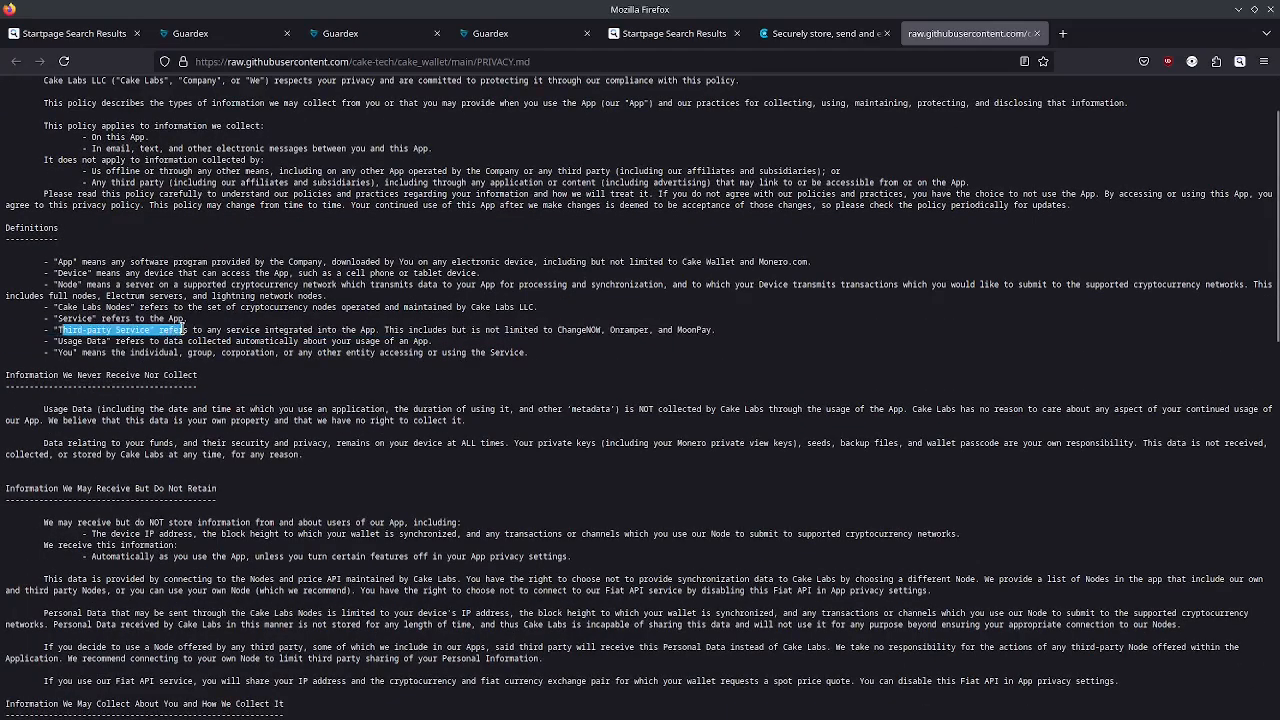
pyautogui.scroll(-3)
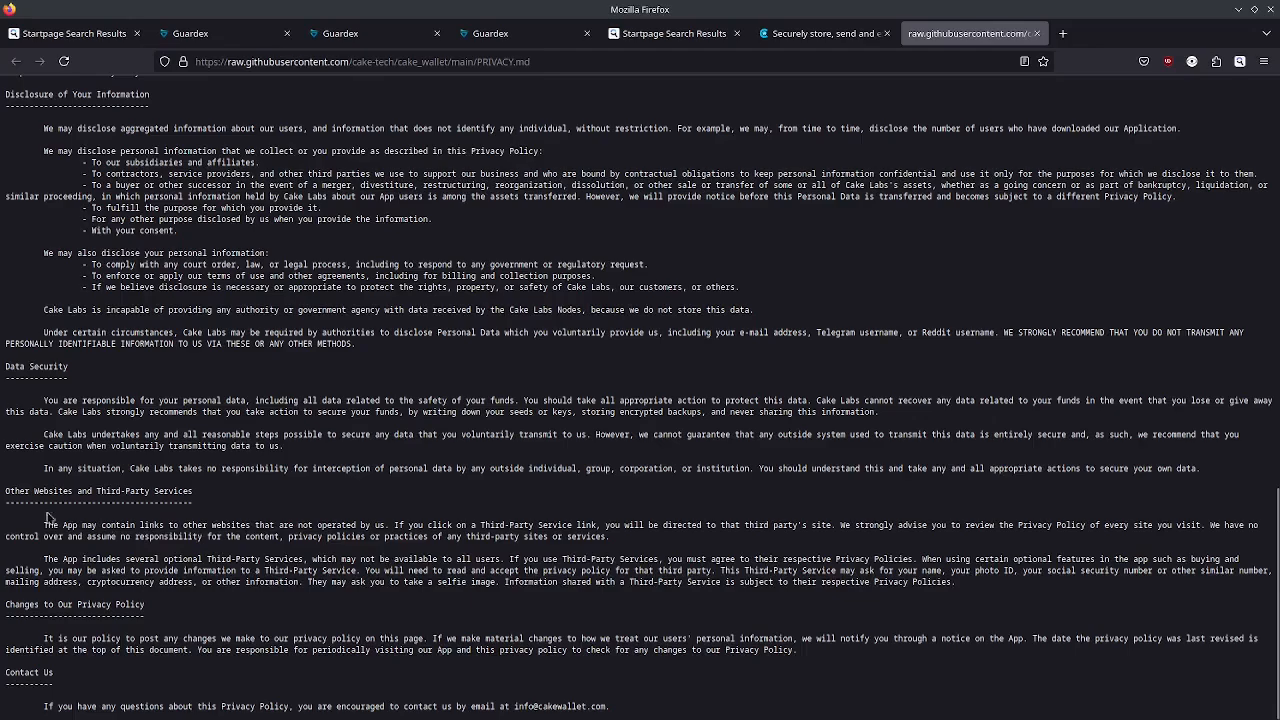
pyautogui.moveTo(388, 572); pyautogui.dragTo(676, 572)
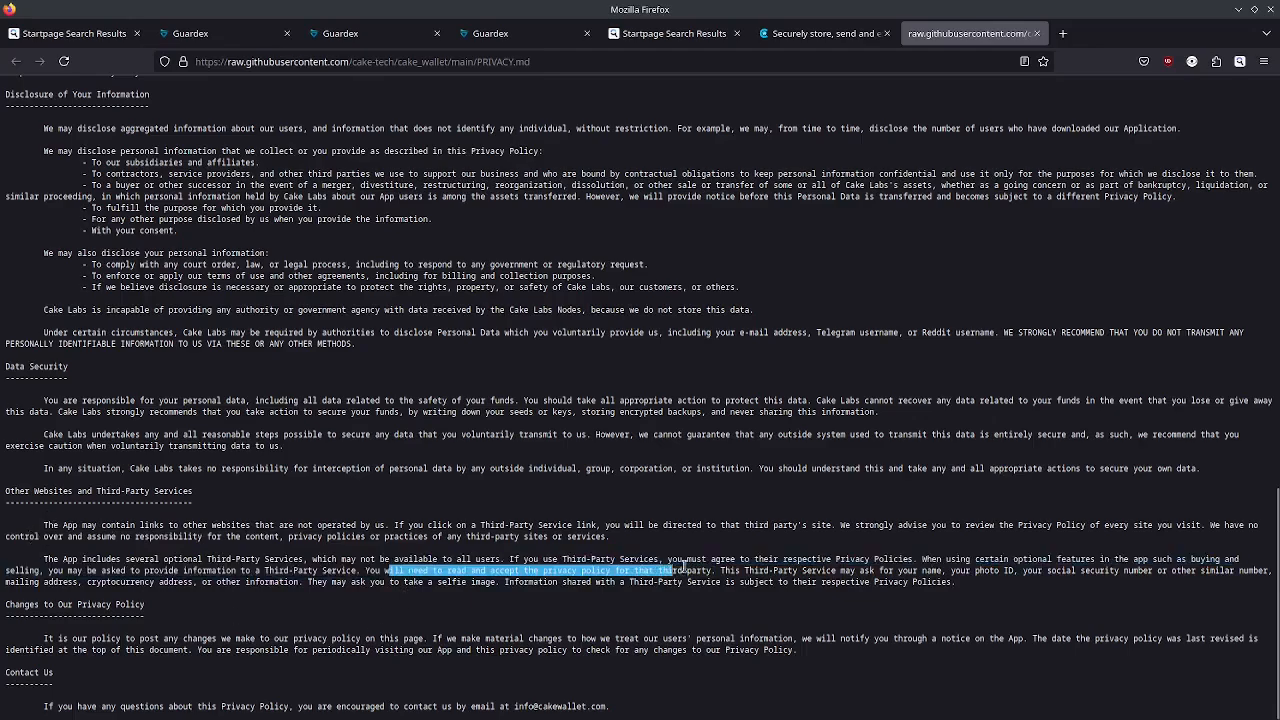